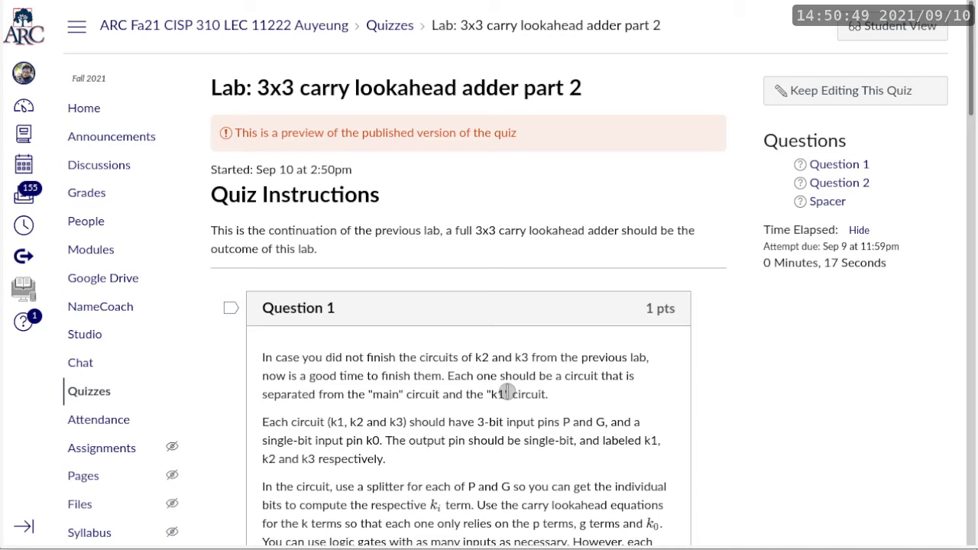
pyautogui.moveTo(479, 387)
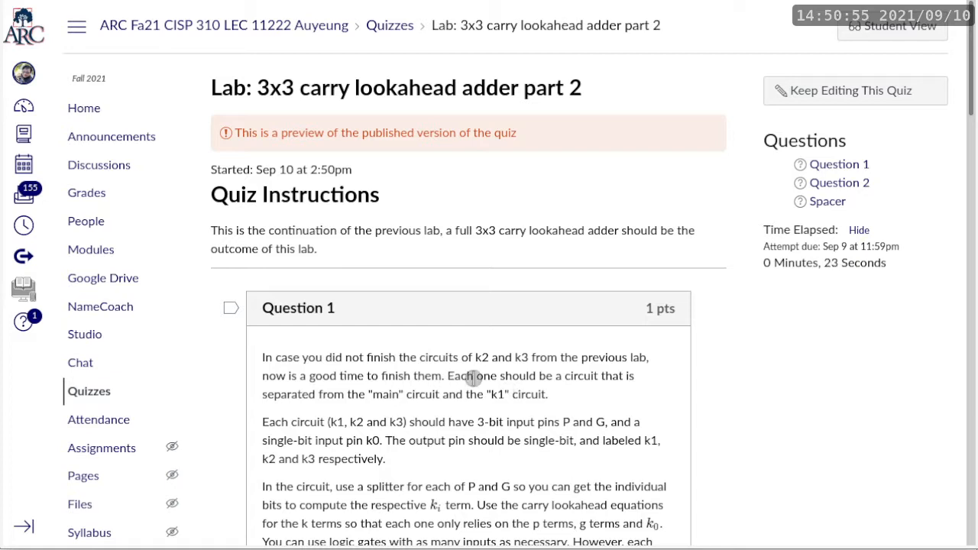
pyautogui.moveTo(418, 406)
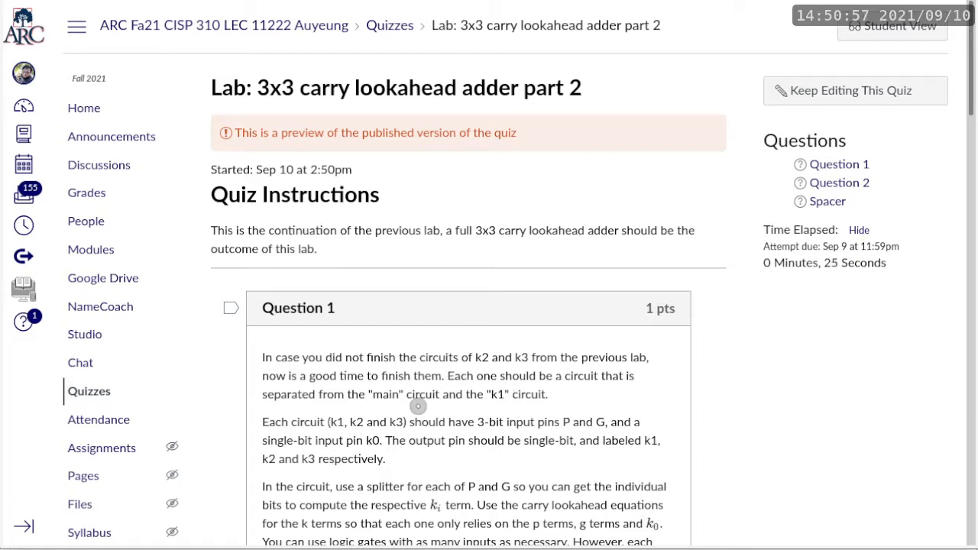
# Scroll through Question 1's instructions for the k1–k3 carry circuits.
pyautogui.scroll(-3)
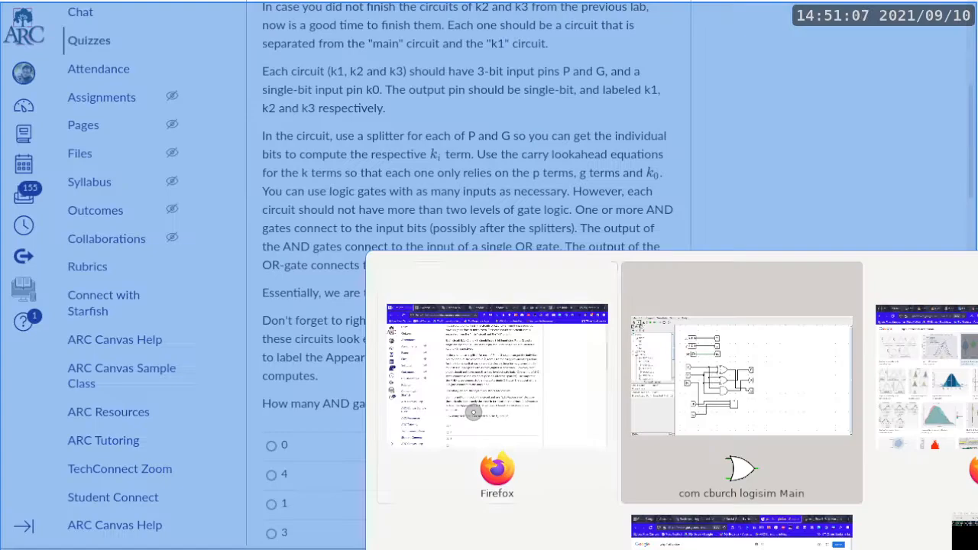
pyautogui.click(740, 378)
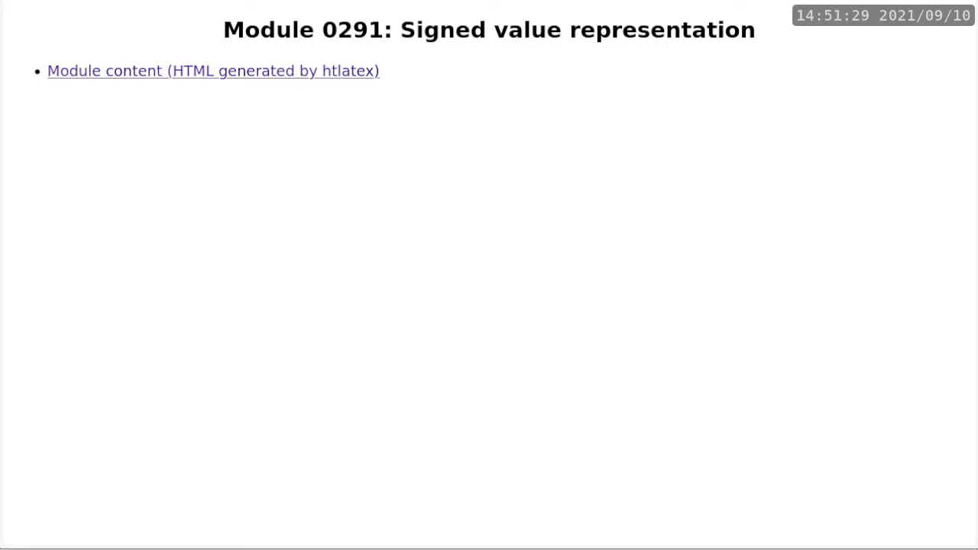
pyautogui.click(213, 71)
pyautogui.write('lookahead')
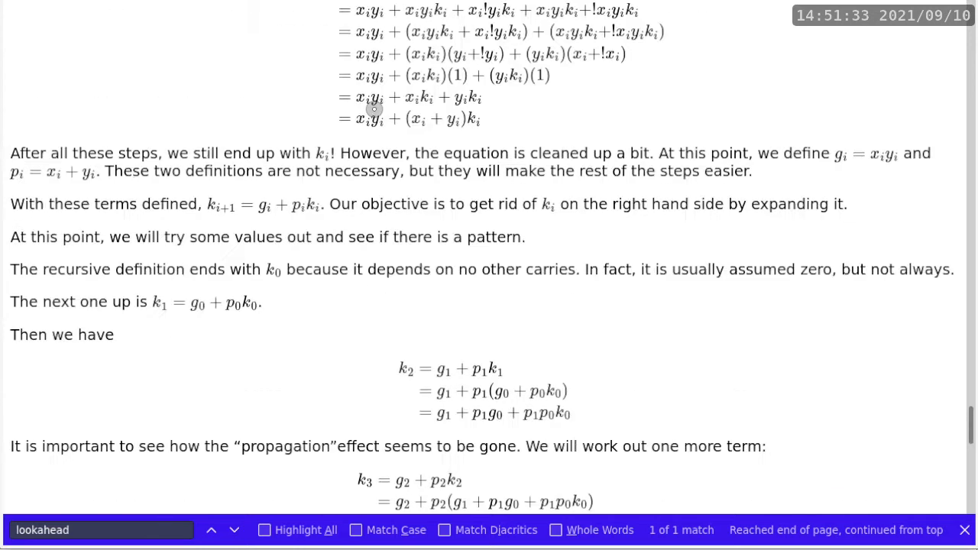
pyautogui.scroll(-3)
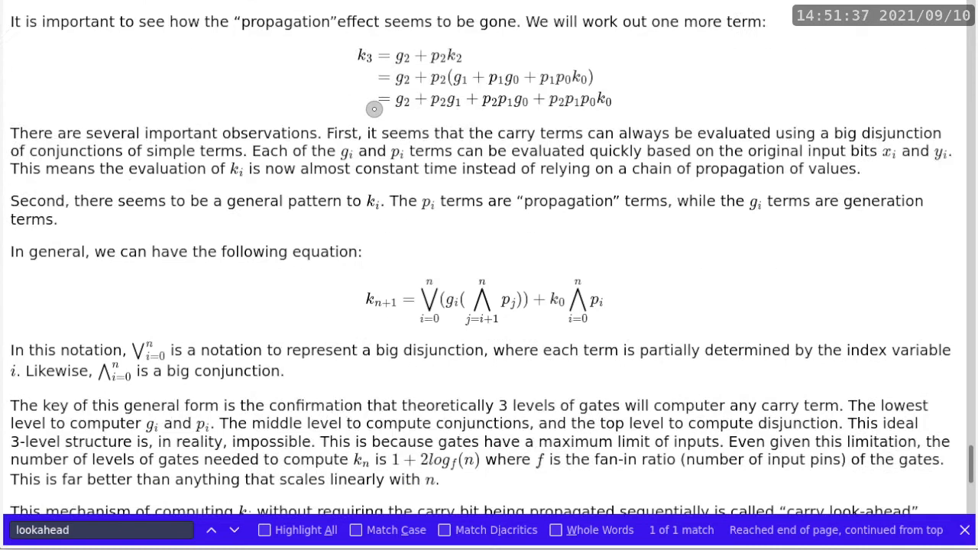
pyautogui.moveTo(361, 61)
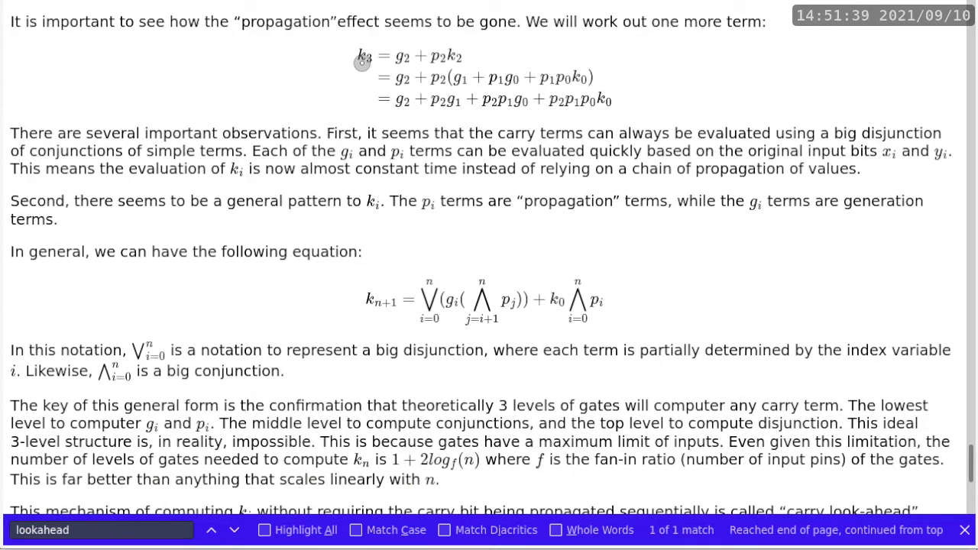
pyautogui.moveTo(492, 99)
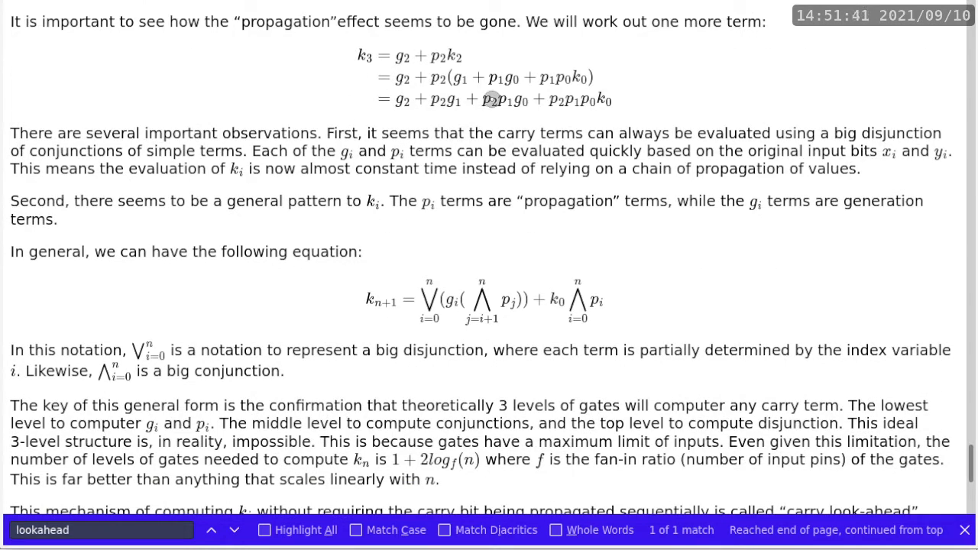
pyautogui.moveTo(576, 103)
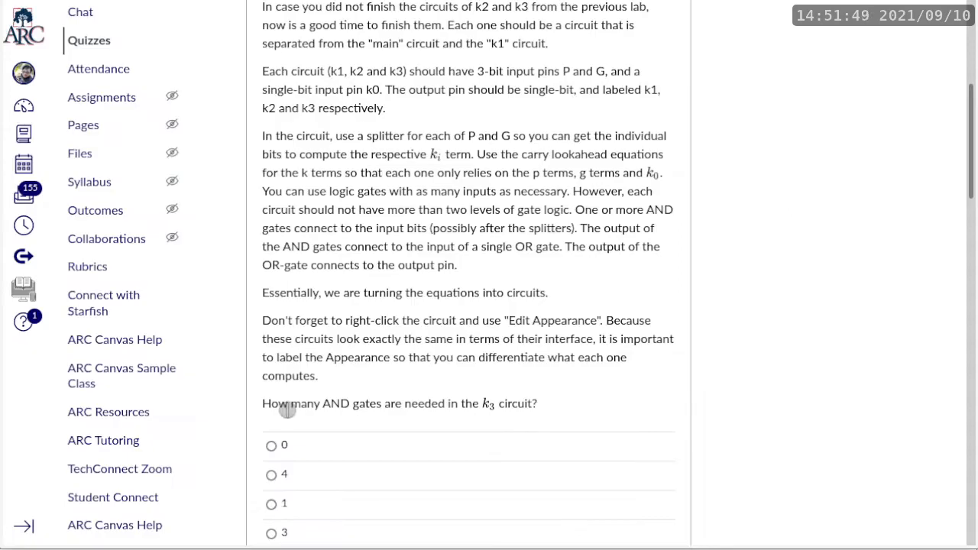
# Choose 3 as the number of AND gates for the k3 circuit.
pyautogui.click(271, 533)
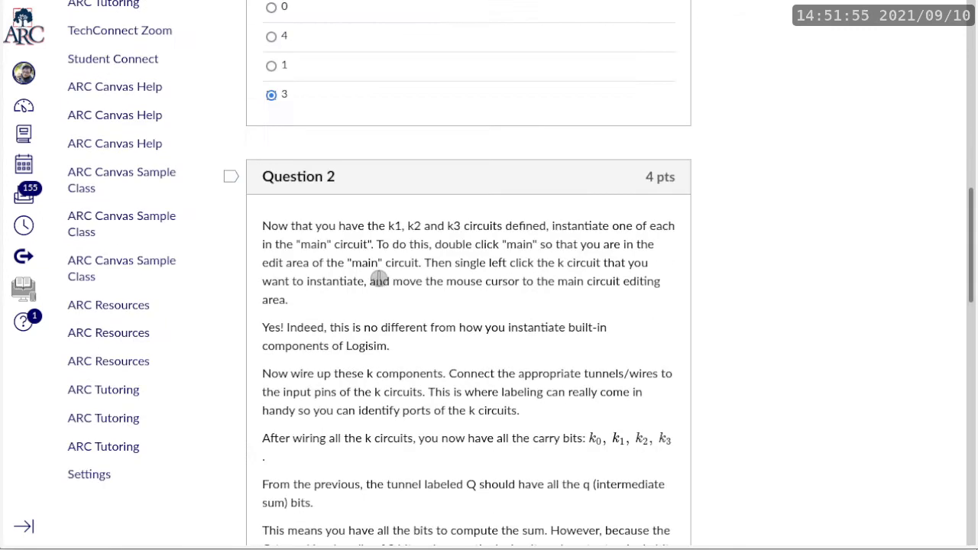
pyautogui.moveTo(366, 276)
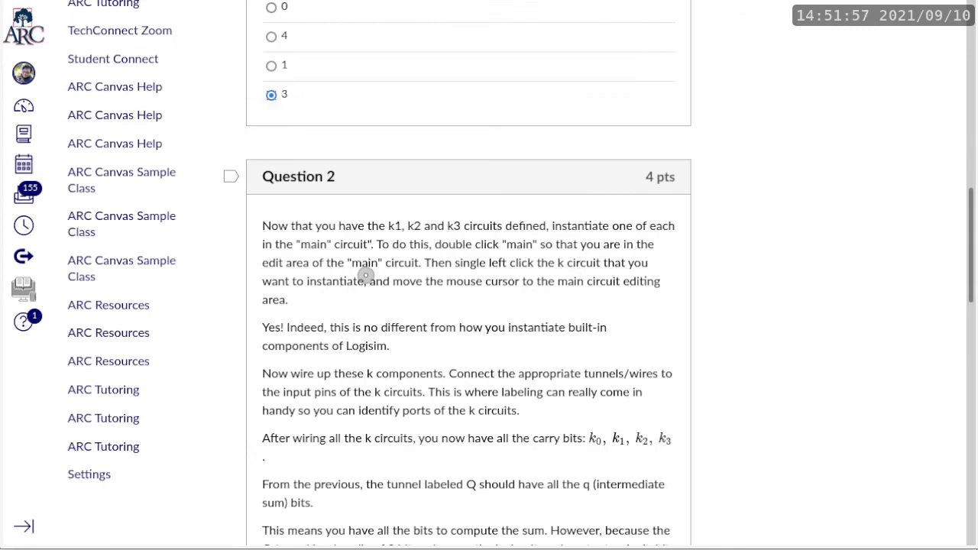
pyautogui.moveTo(460, 248)
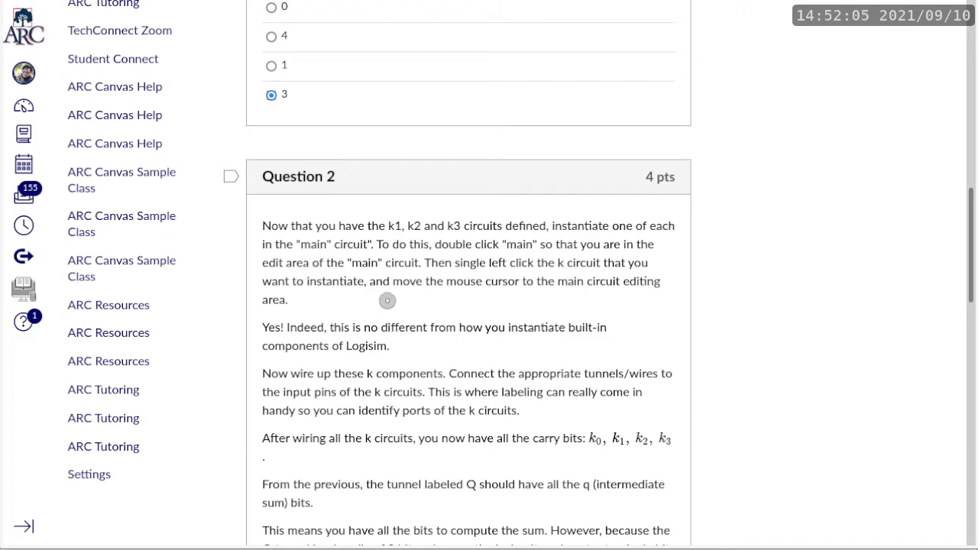
pyautogui.moveTo(391, 378)
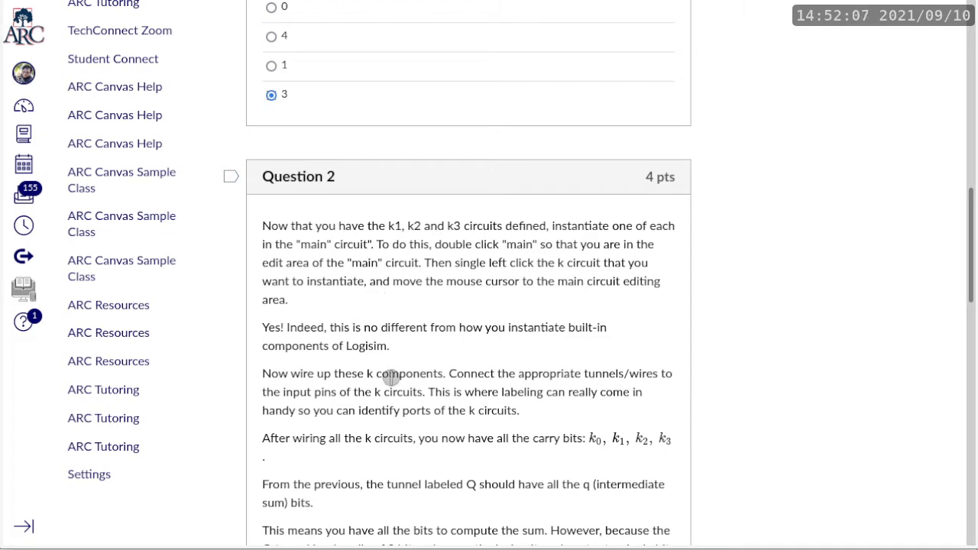
pyautogui.moveTo(621, 420)
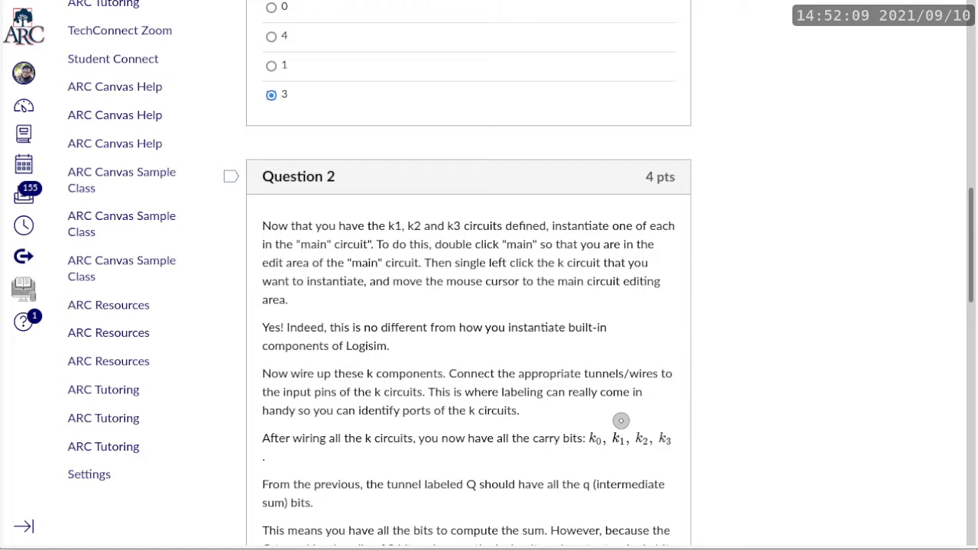
pyautogui.moveTo(658, 433)
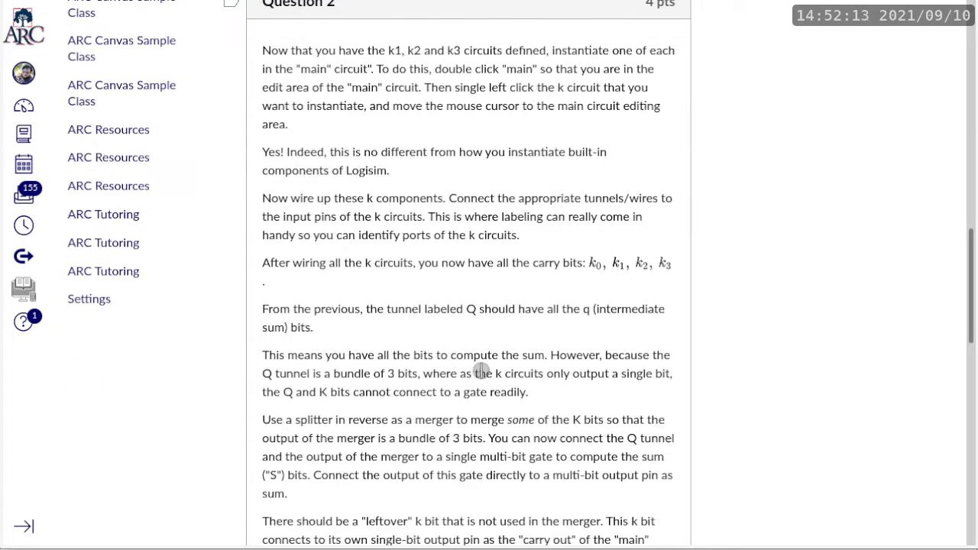
pyautogui.moveTo(363, 332)
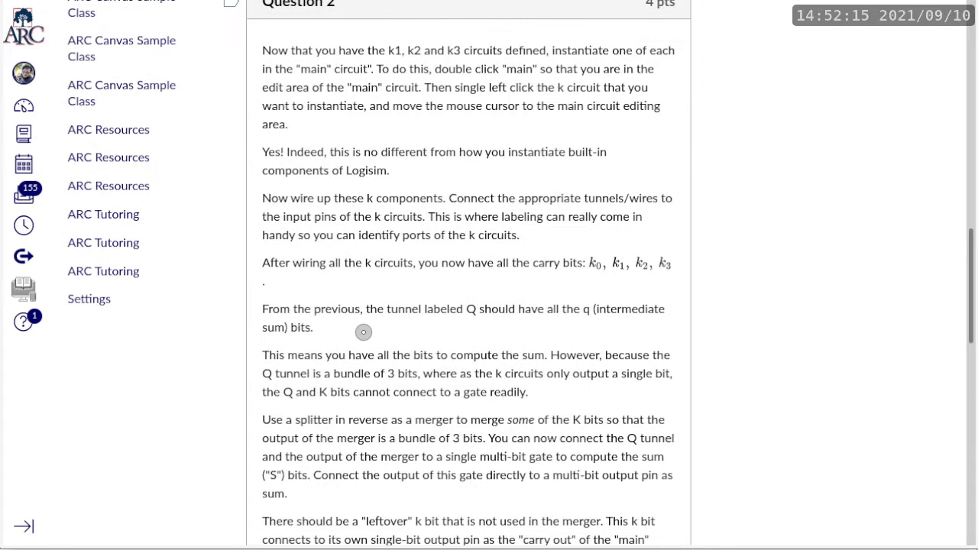
pyautogui.moveTo(405, 326)
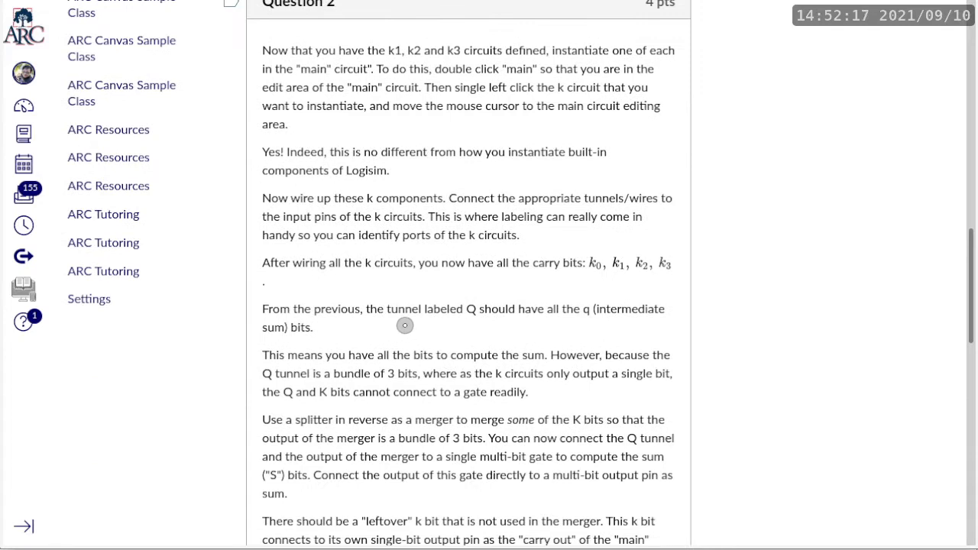
pyautogui.moveTo(463, 324)
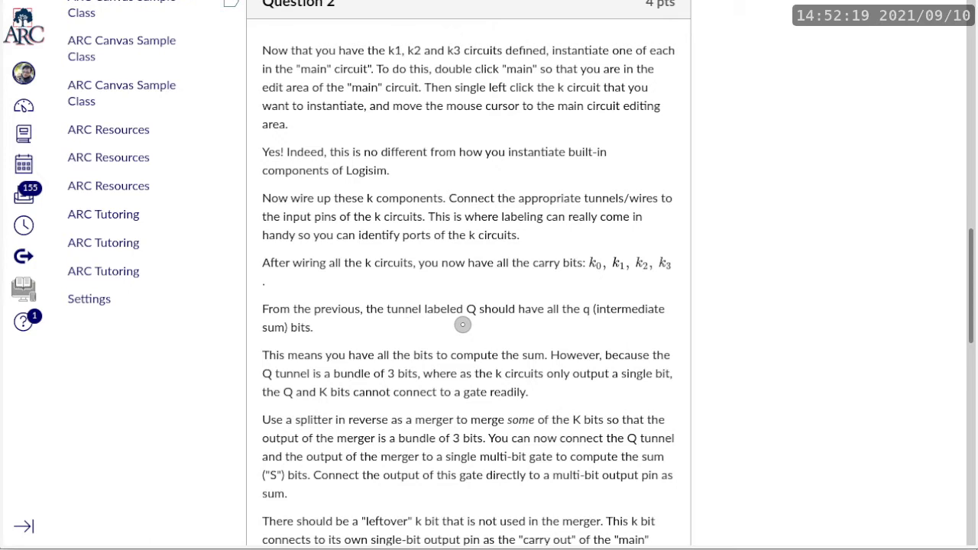
pyautogui.moveTo(348, 336)
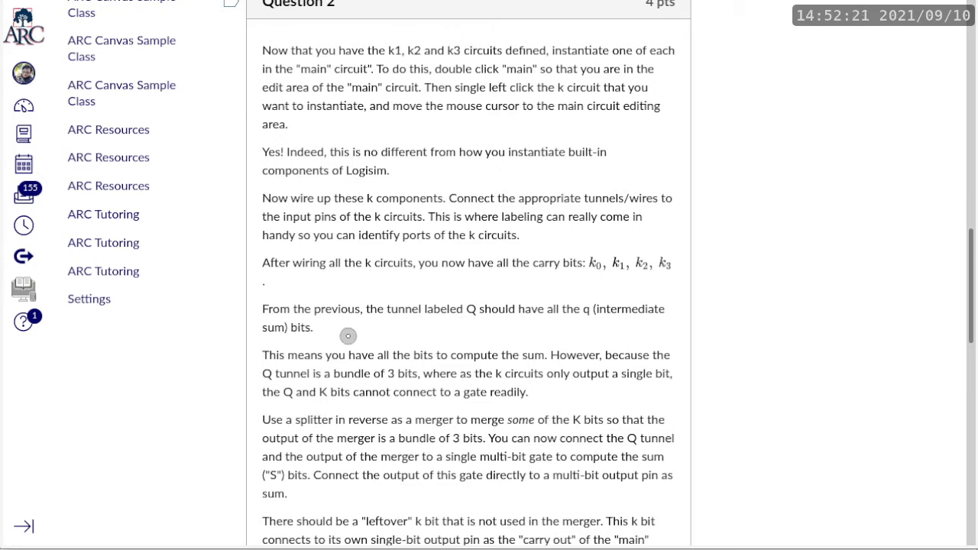
pyautogui.moveTo(309, 358)
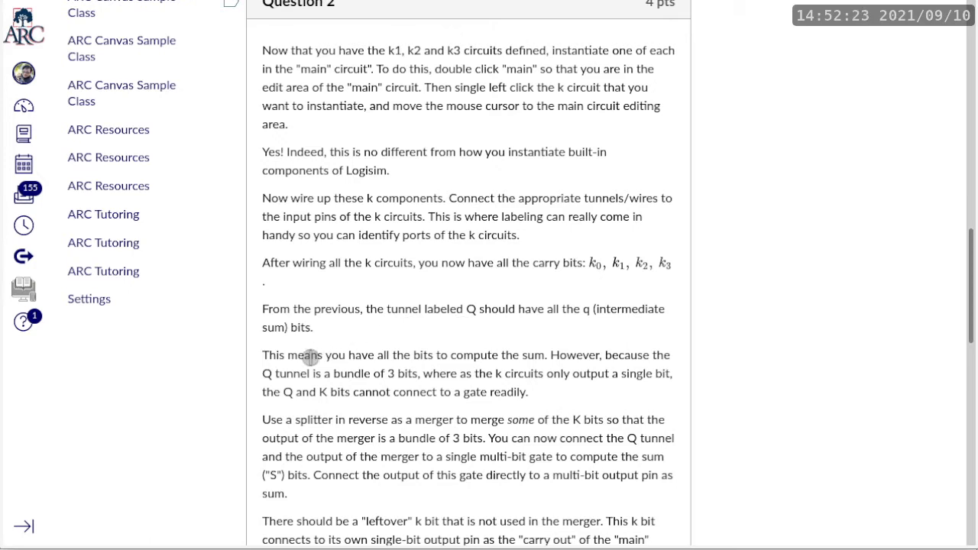
pyautogui.moveTo(306, 364)
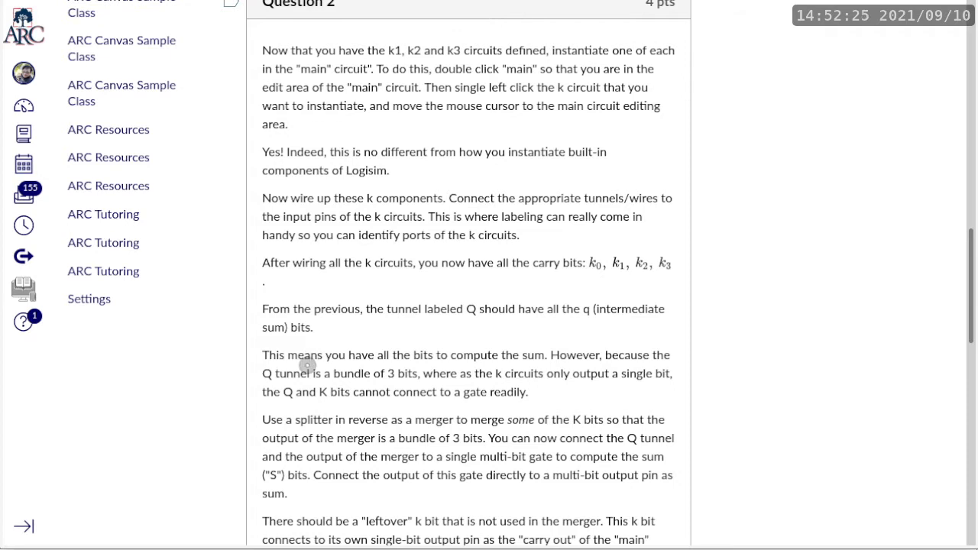
pyautogui.moveTo(413, 372)
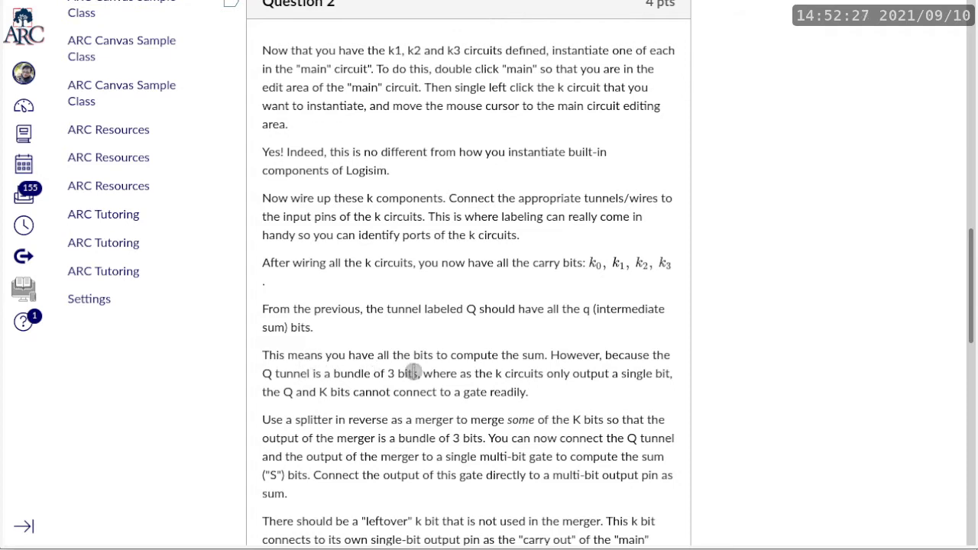
# Scroll to Question 2's test values X=010, Y=101 and k0=0.
pyautogui.scroll(-3)
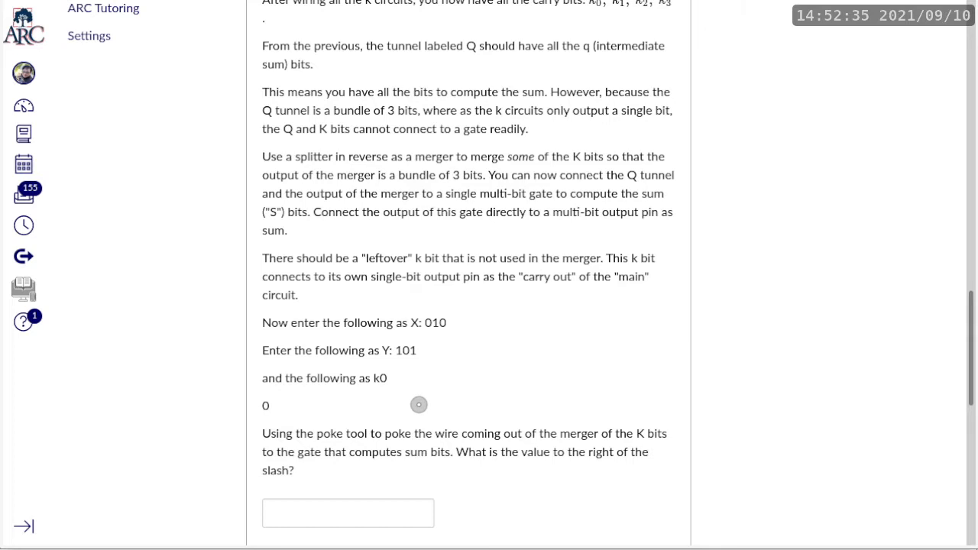
pyautogui.moveTo(412, 339)
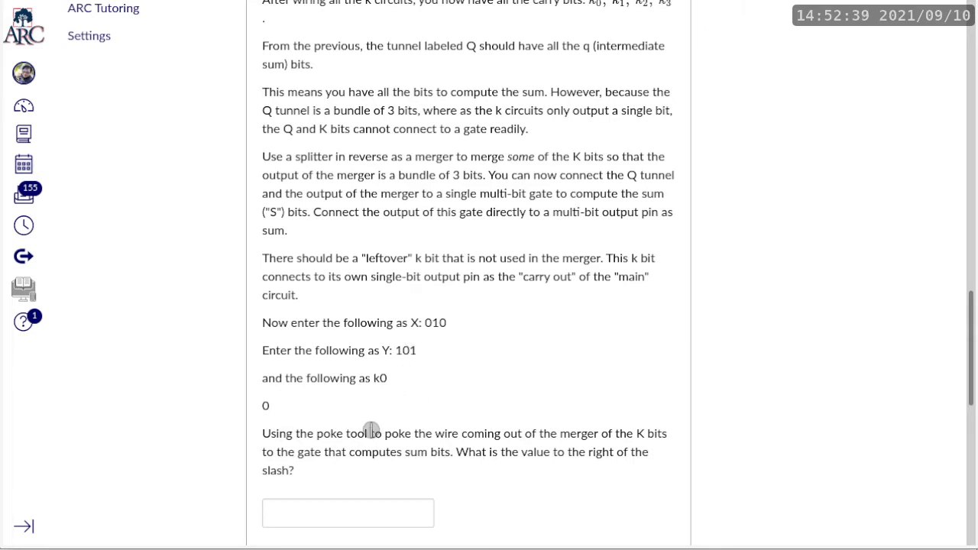
pyautogui.moveTo(561, 447)
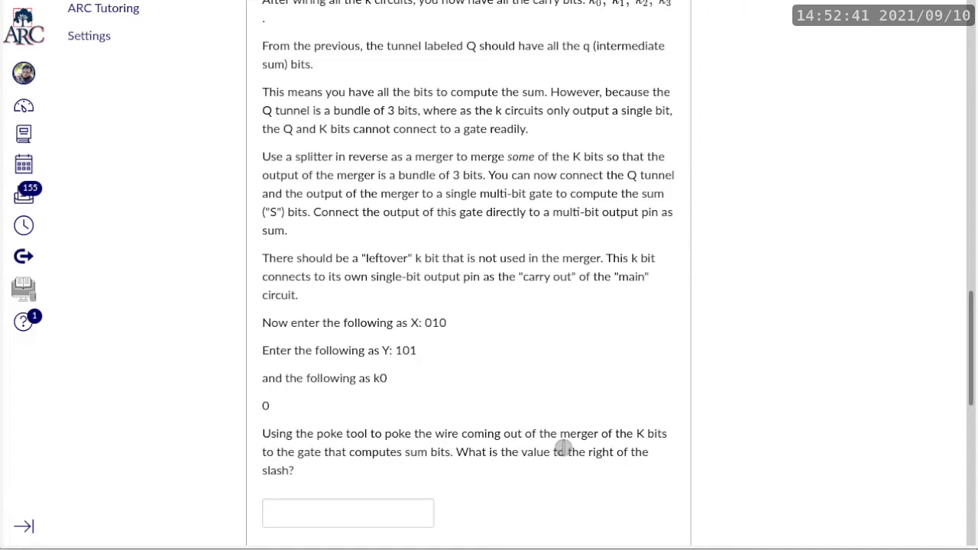
pyautogui.moveTo(286, 482)
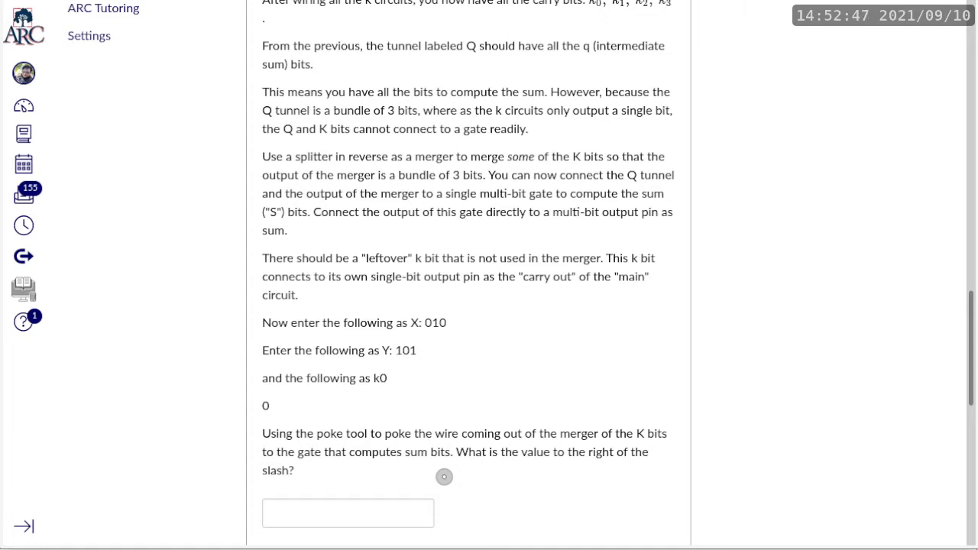
pyautogui.moveTo(390, 472)
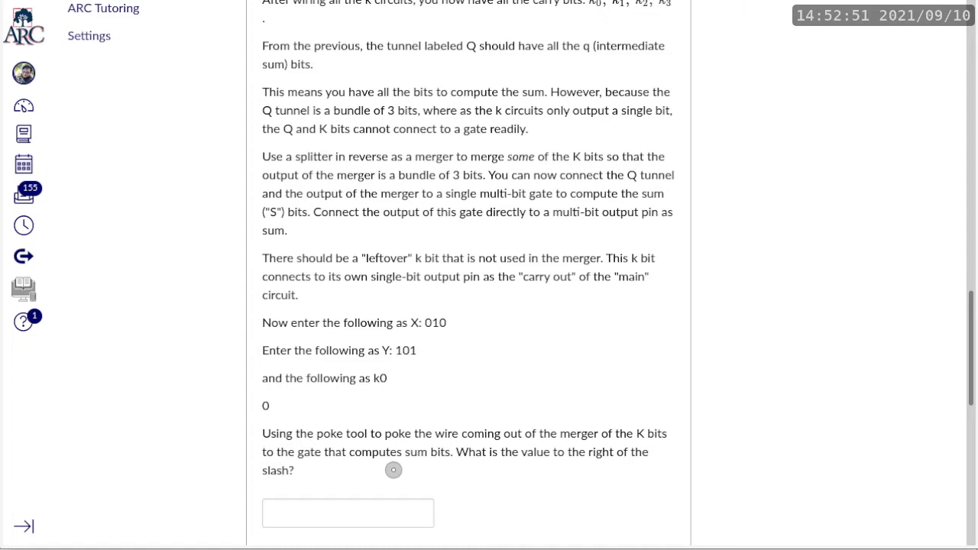
pyautogui.moveTo(401, 463)
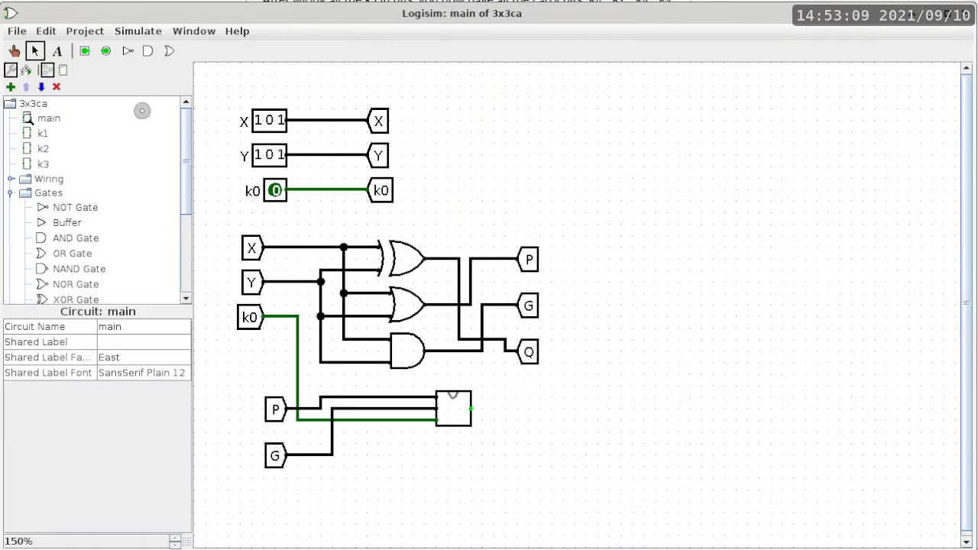
# Place a 3-bit output pin labelled S, then drag a copy below it and adjust its width.
pyautogui.click(106, 51)
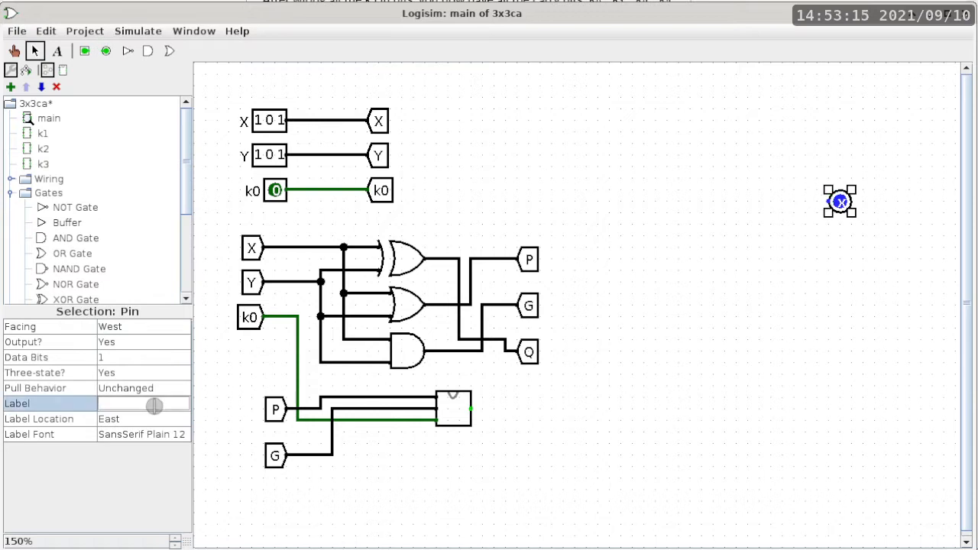
pyautogui.write('S')
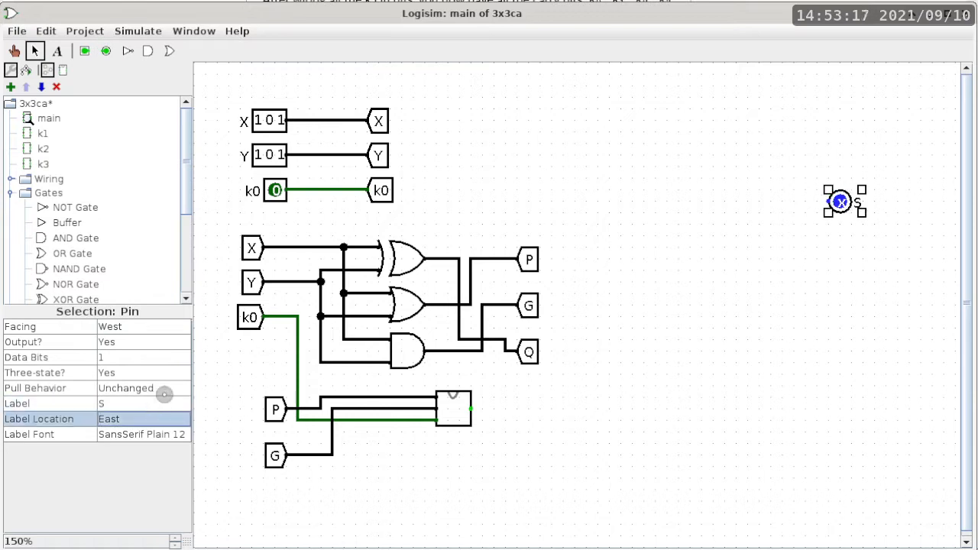
pyautogui.click(182, 357)
pyautogui.write('3')
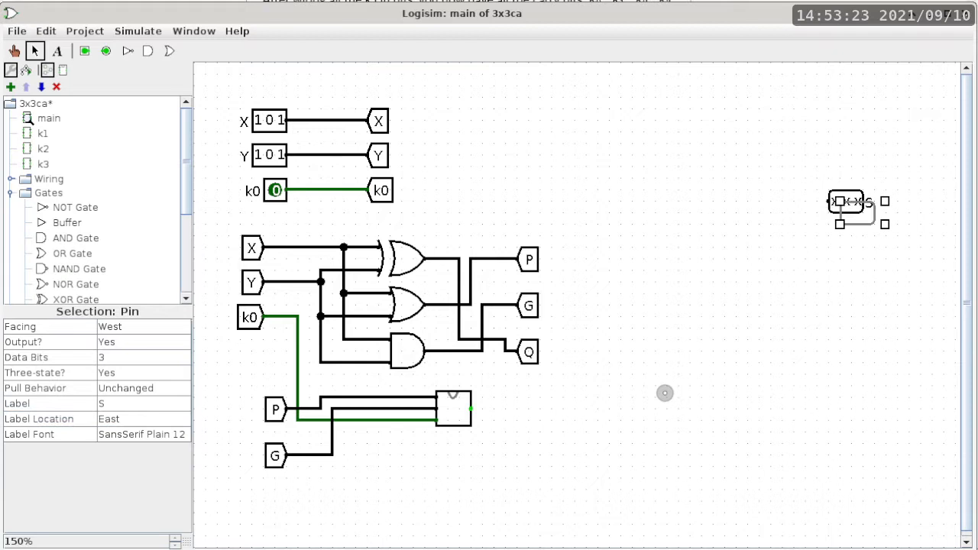
pyautogui.moveTo(867, 224)
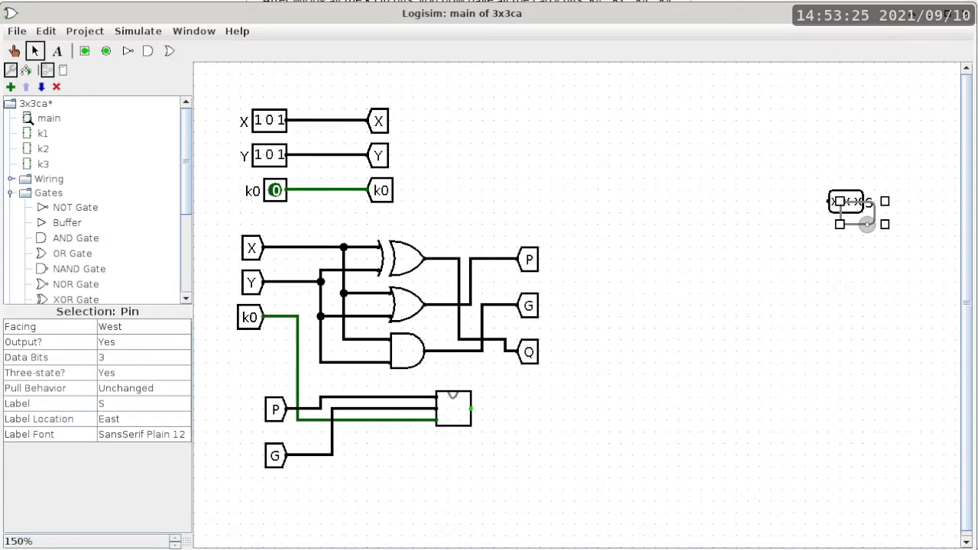
pyautogui.moveTo(846, 213); pyautogui.dragTo(846, 260)
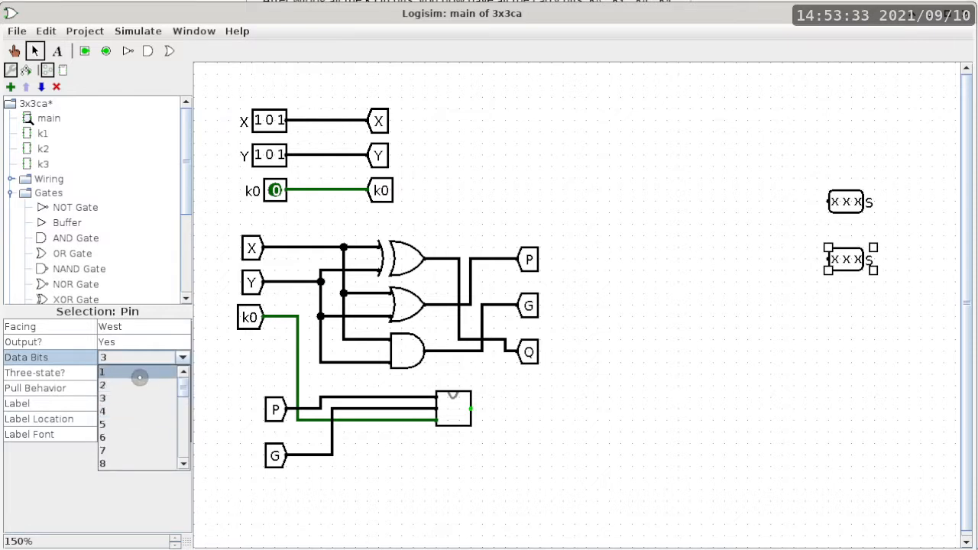
pyautogui.click(102, 372)
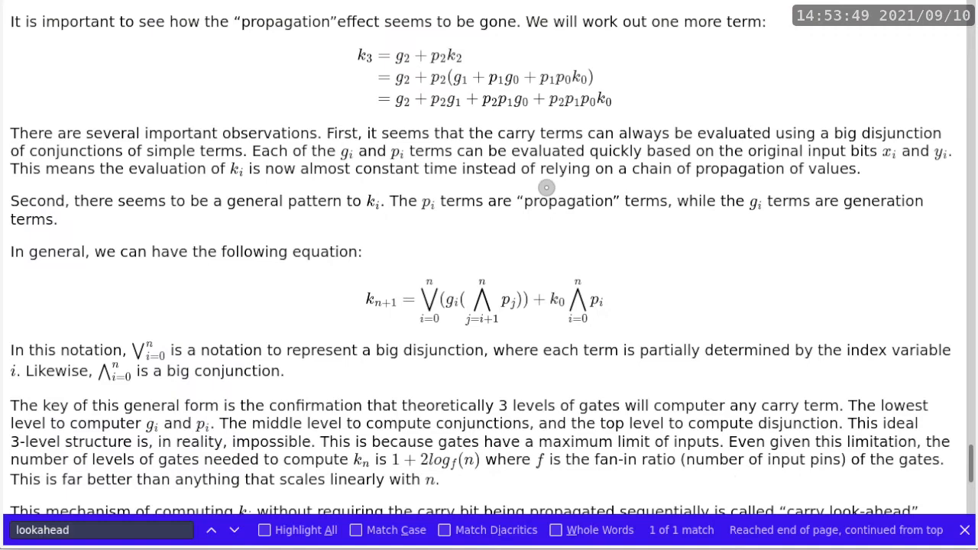
# Scroll the course notes to section 5 on transistors computing r and c.
pyautogui.scroll(-3)
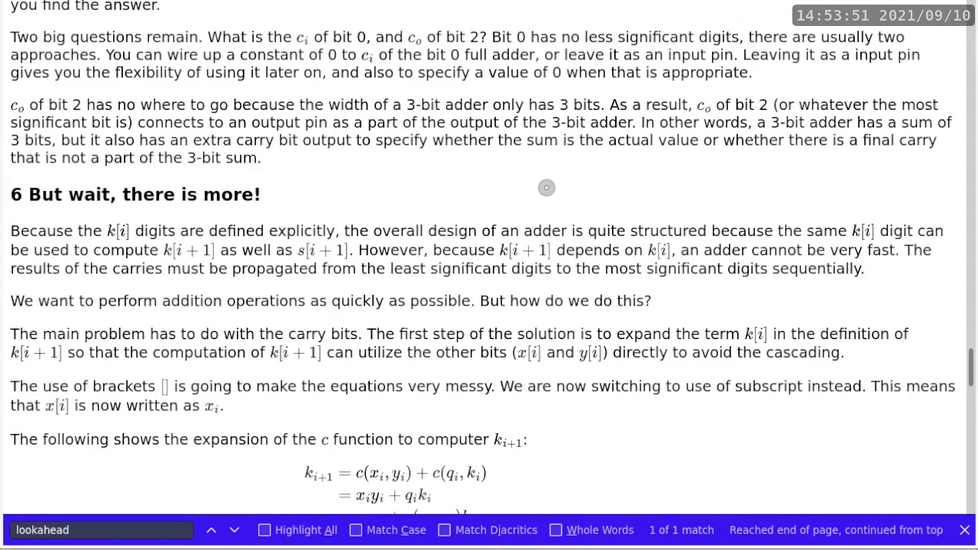
pyautogui.scroll(-3)
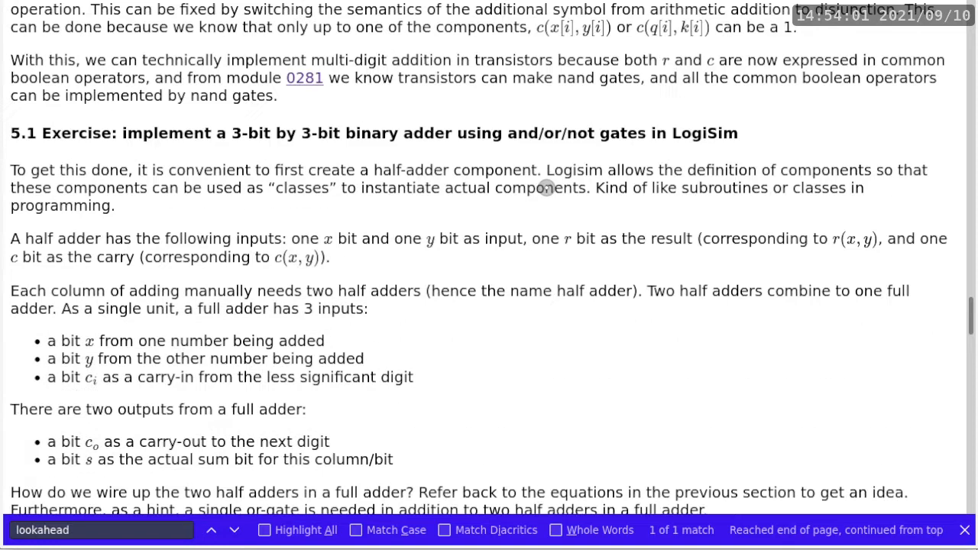
pyautogui.scroll(3)
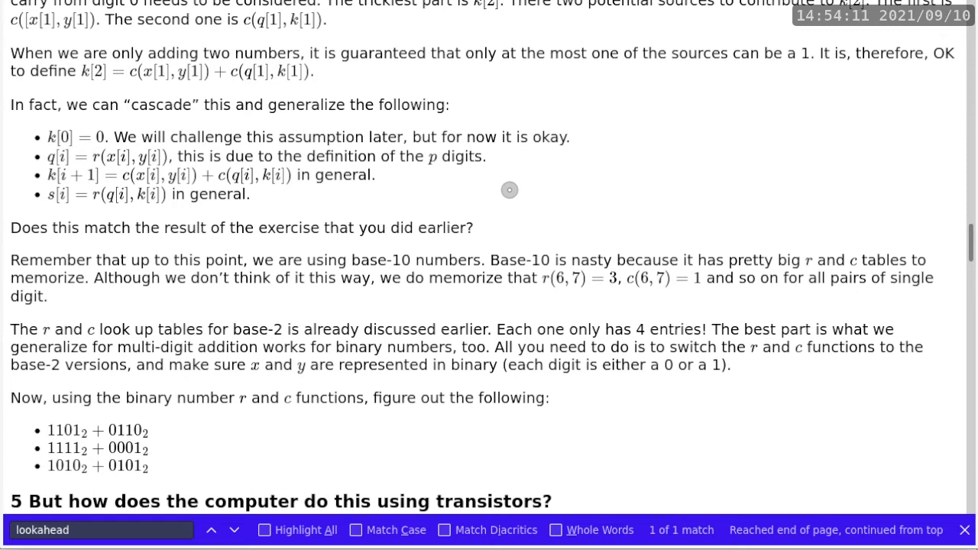
pyautogui.moveTo(60, 204)
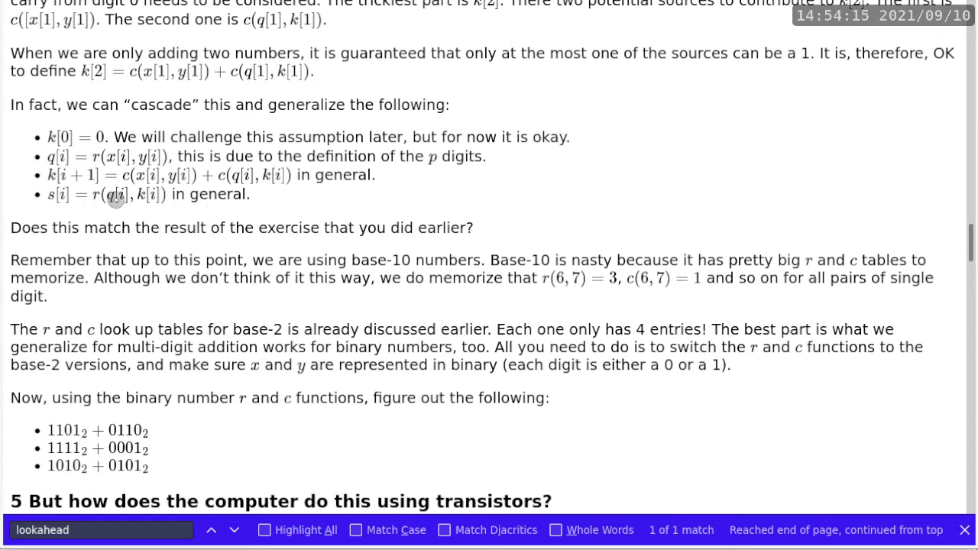
pyautogui.moveTo(136, 197)
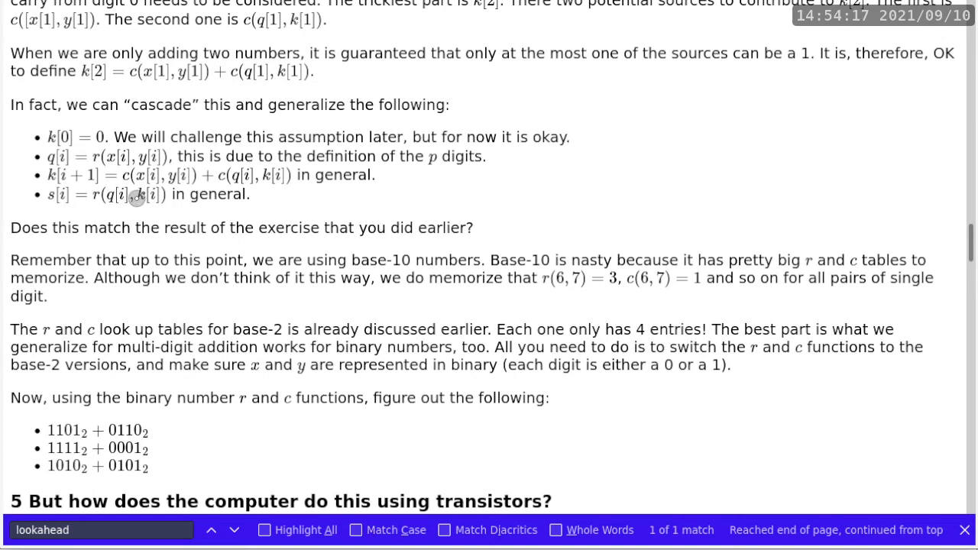
pyautogui.moveTo(274, 182)
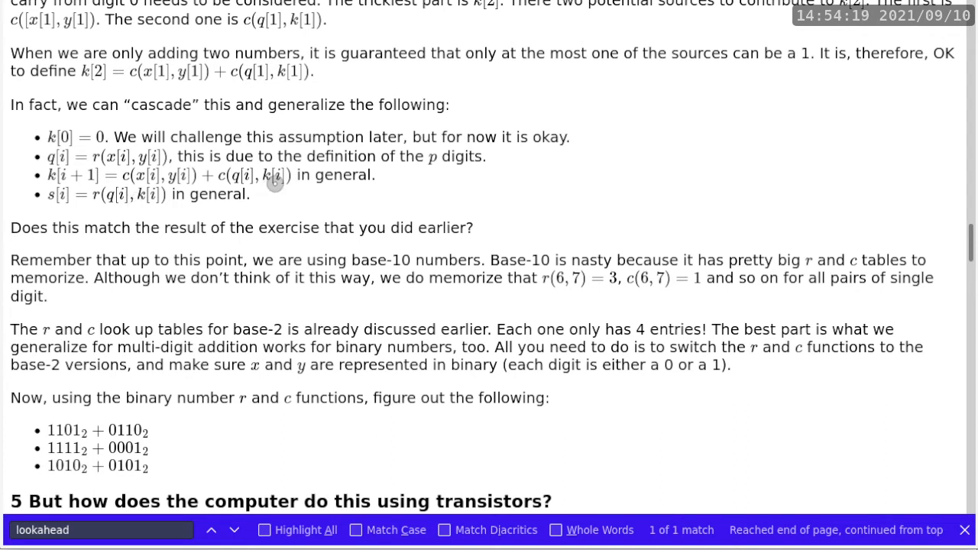
pyautogui.moveTo(328, 185)
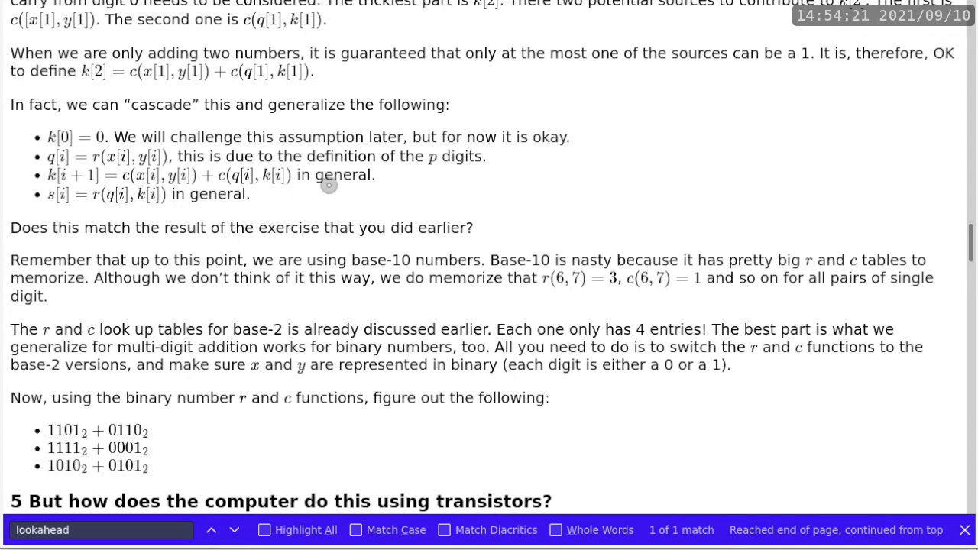
pyautogui.scroll(-3)
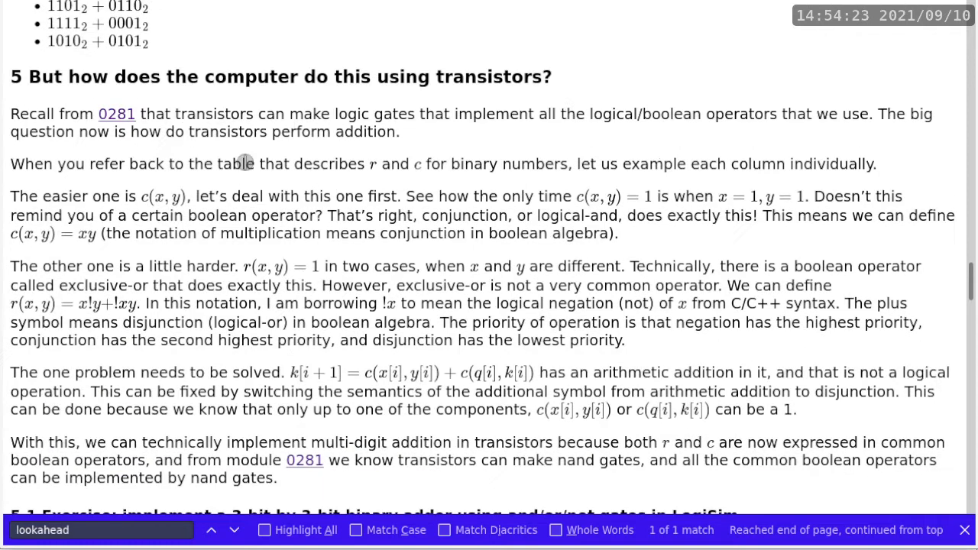
pyautogui.moveTo(577, 311)
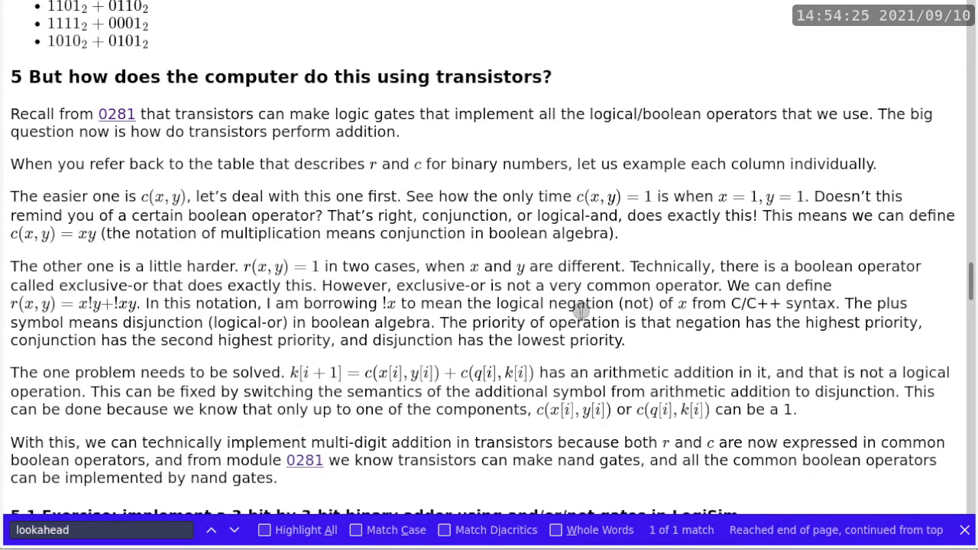
pyautogui.moveTo(562, 321)
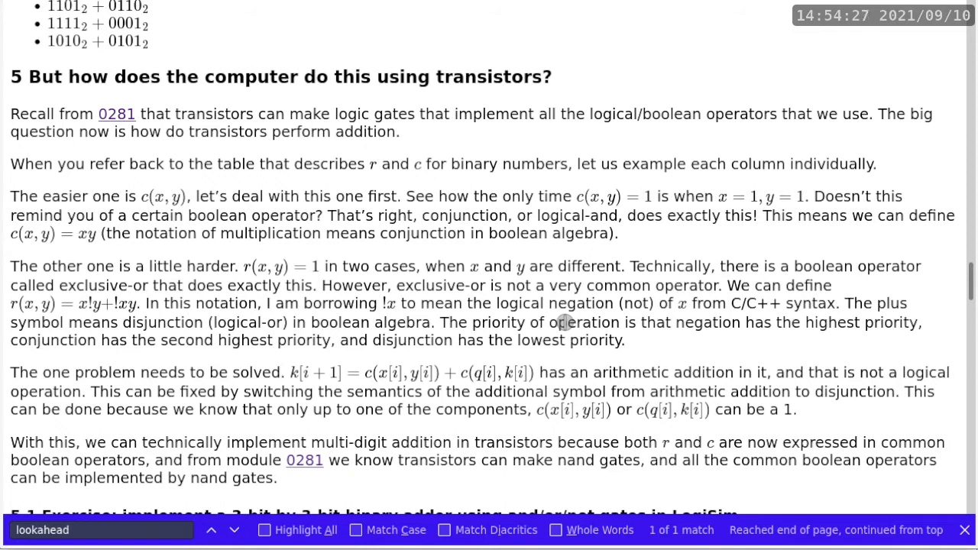
pyautogui.scroll(-3)
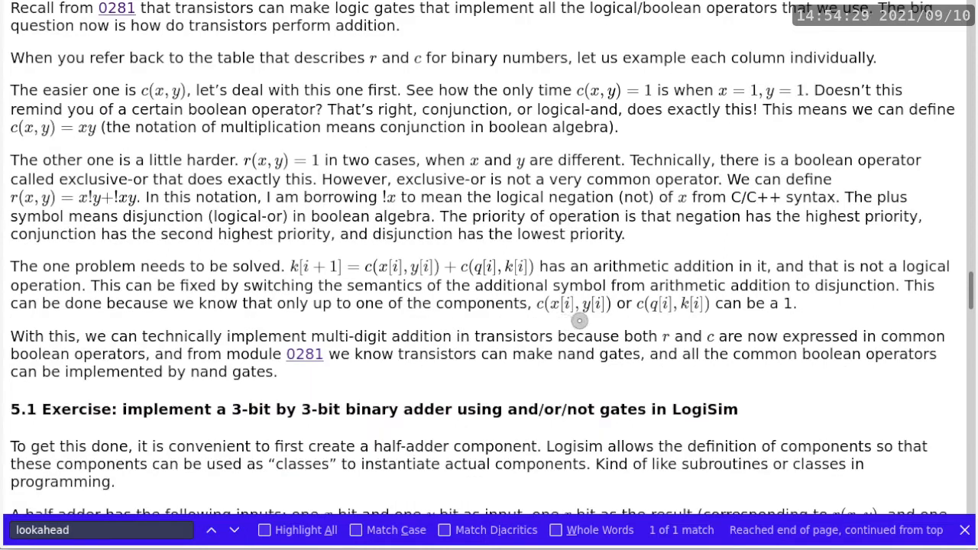
pyautogui.moveTo(302, 204)
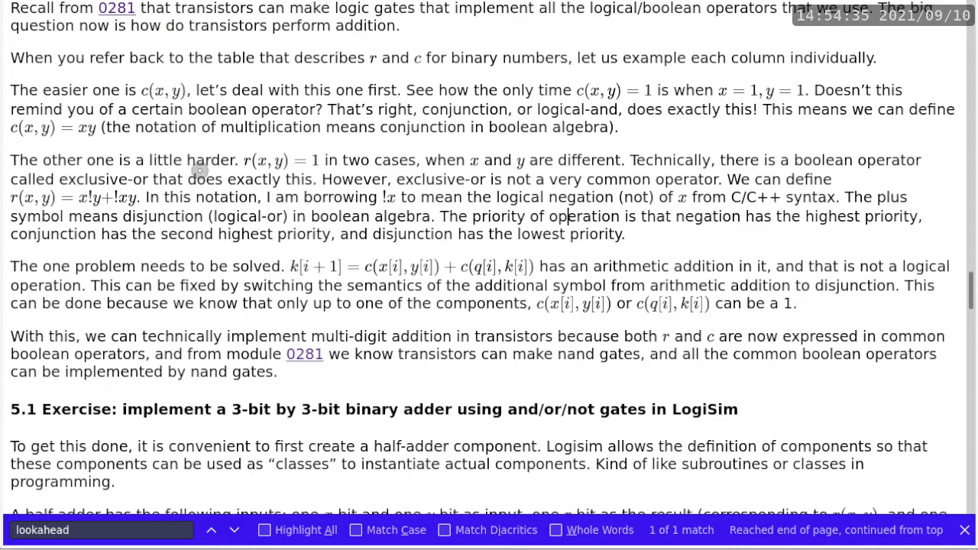
pyautogui.moveTo(284, 161)
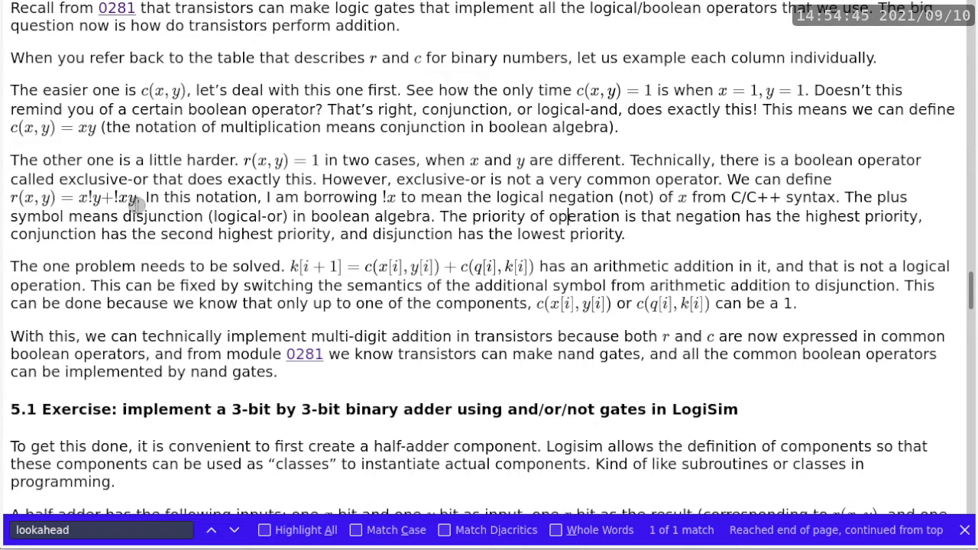
pyautogui.moveTo(130, 204)
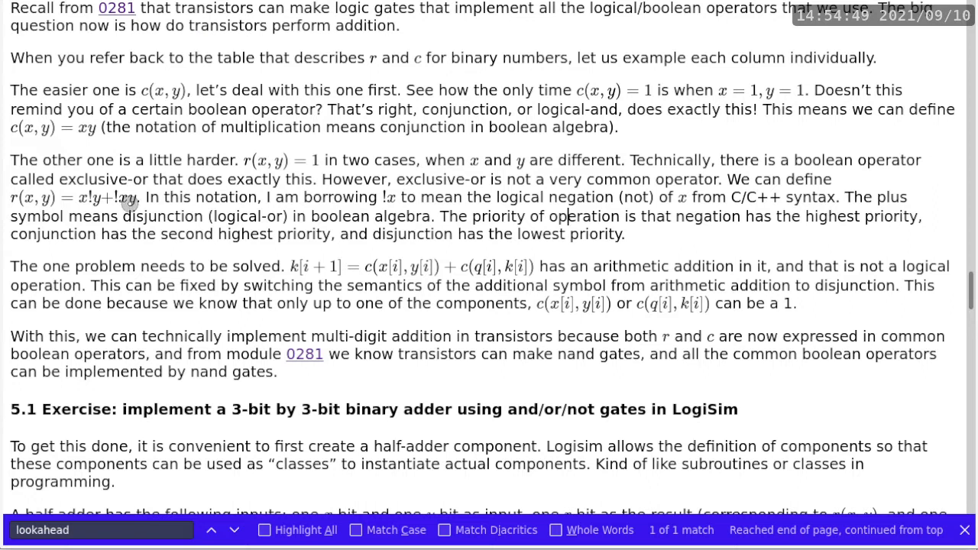
pyautogui.moveTo(206, 178)
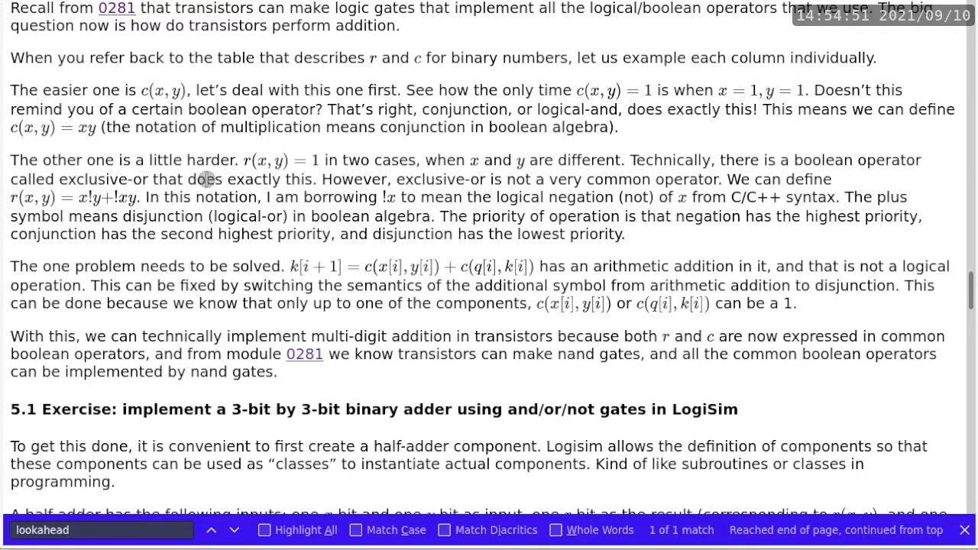
pyautogui.moveTo(656, 156)
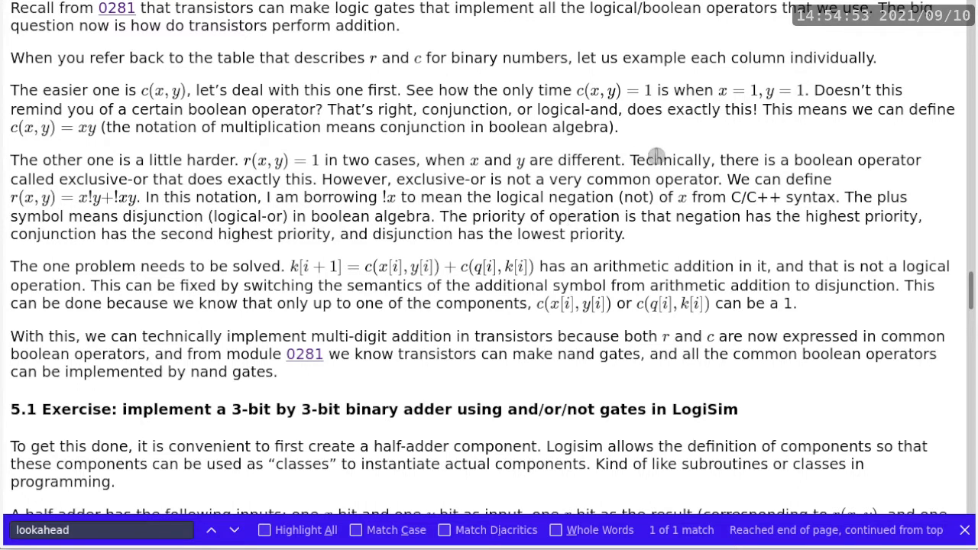
pyautogui.moveTo(694, 172)
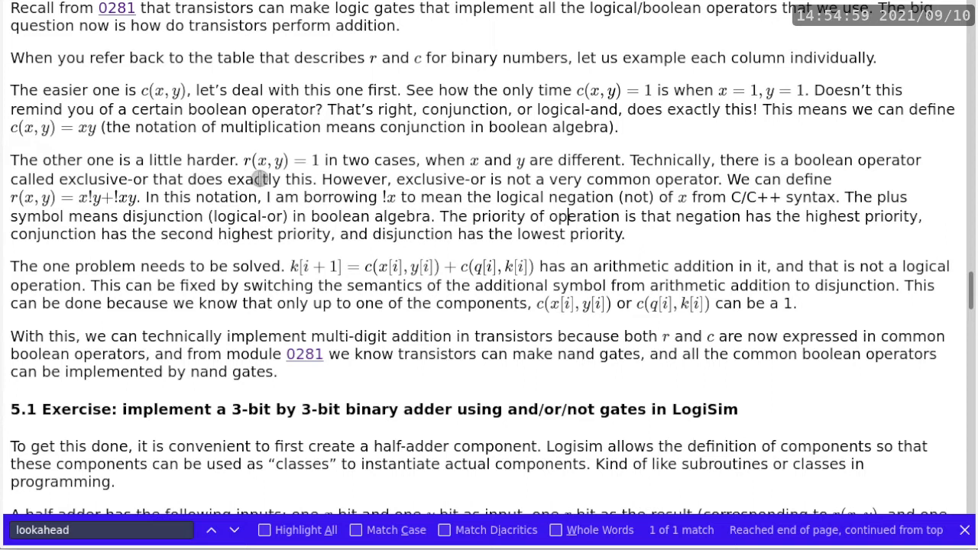
pyautogui.moveTo(500, 181)
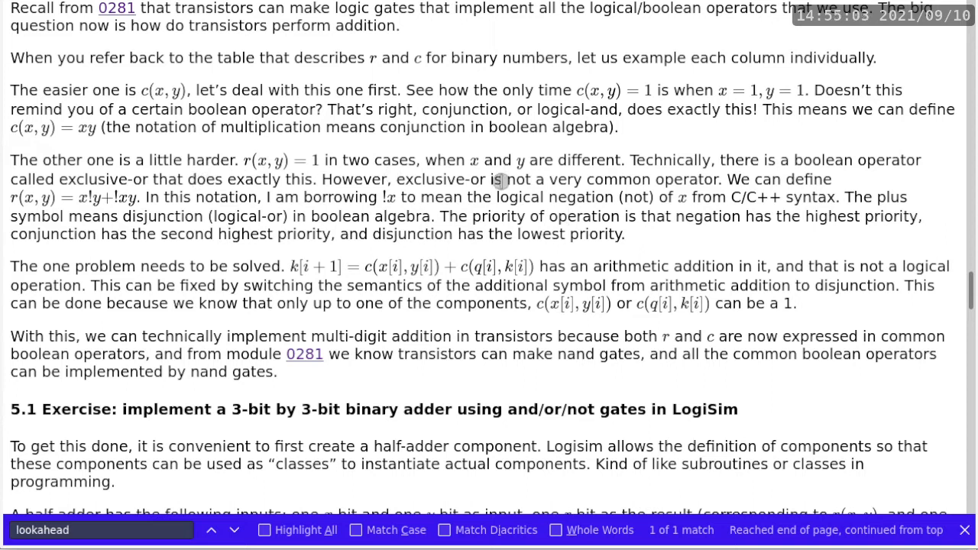
pyautogui.moveTo(176, 199)
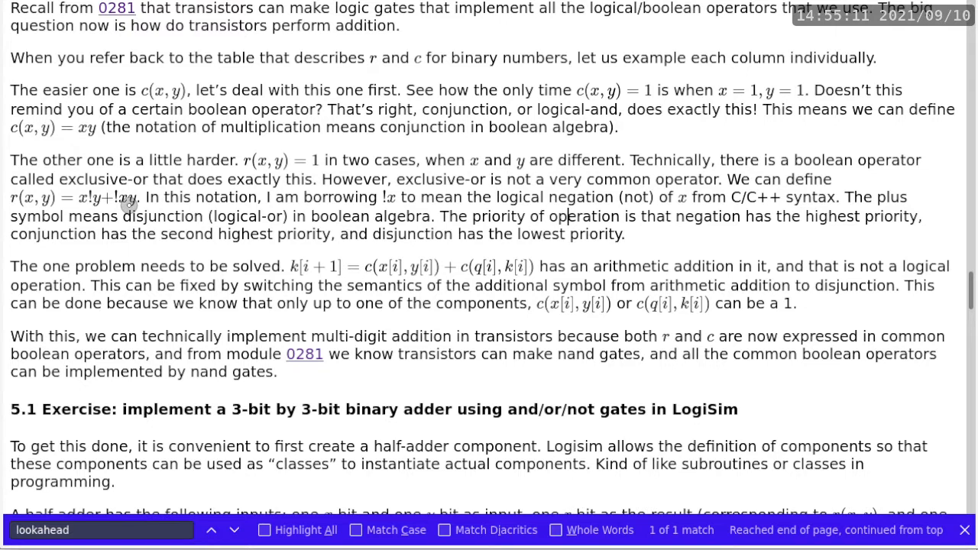
pyautogui.moveTo(395, 165)
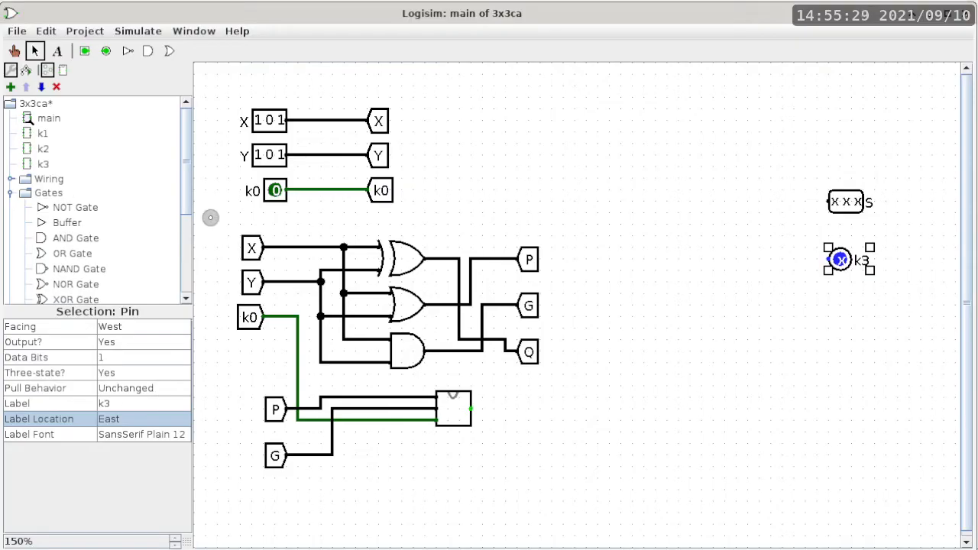
# Label the lower pin k3 and place a 3-bit XOR gate feeding S.
pyautogui.click(397, 260)
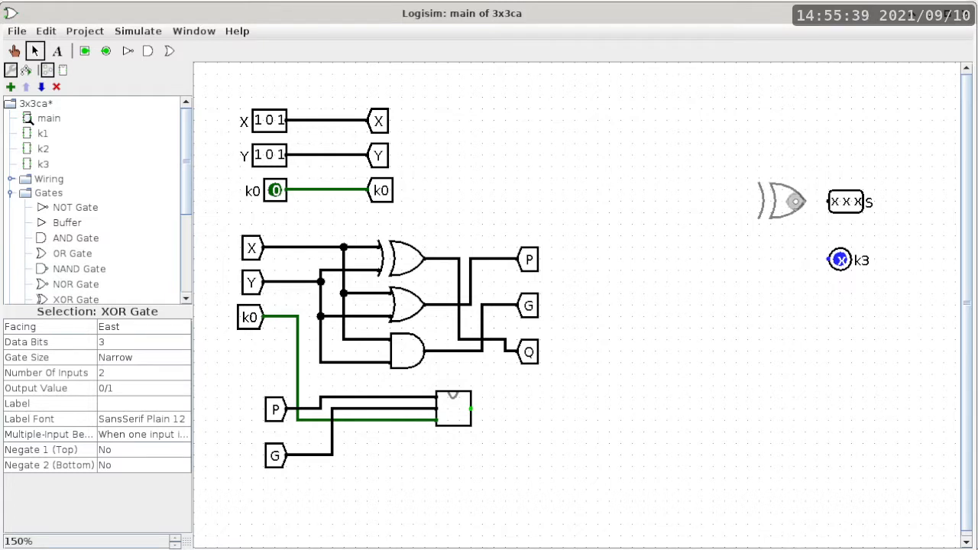
pyautogui.click(779, 201)
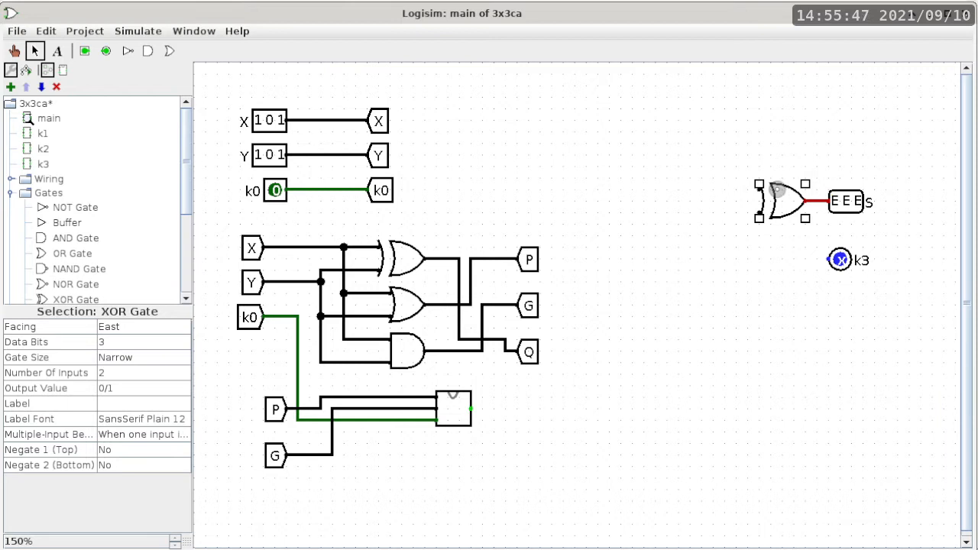
pyautogui.moveTo(777, 188)
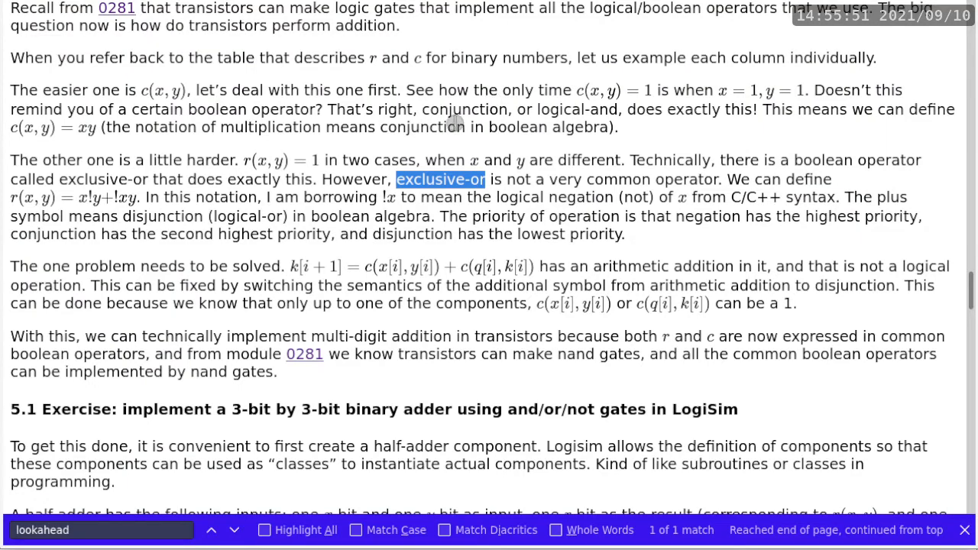
# Scroll the notes to the cascaded k[i+1] and s[i] formulas.
pyautogui.scroll(-3)
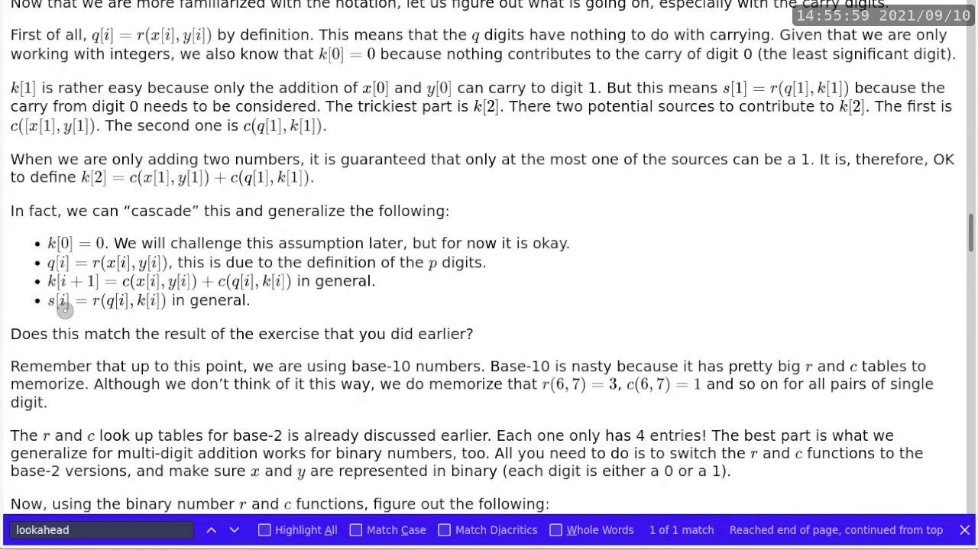
pyautogui.moveTo(118, 308)
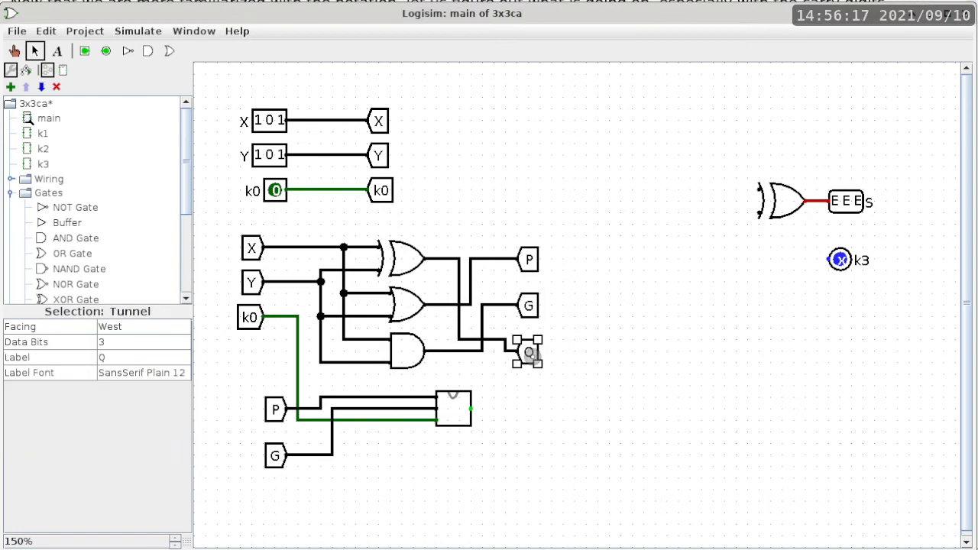
# Reposition the Q tunnel near the XOR gate and change its facing direction.
pyautogui.moveTo(527, 351); pyautogui.dragTo(533, 359)
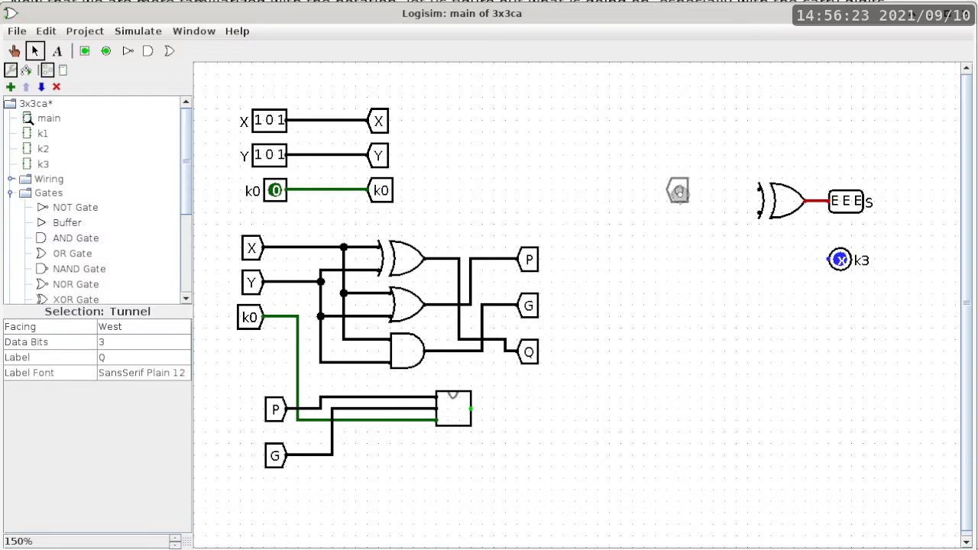
pyautogui.click(677, 190)
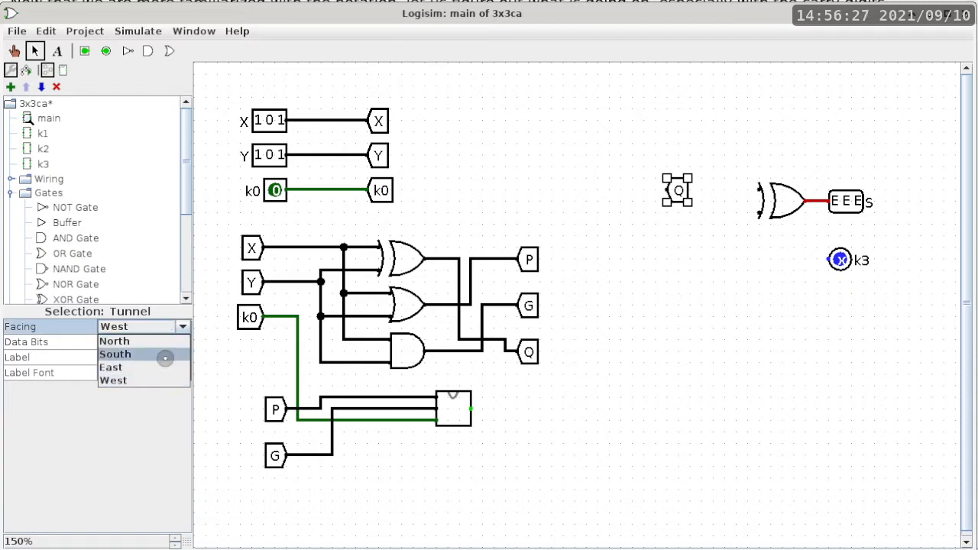
pyautogui.click(111, 368)
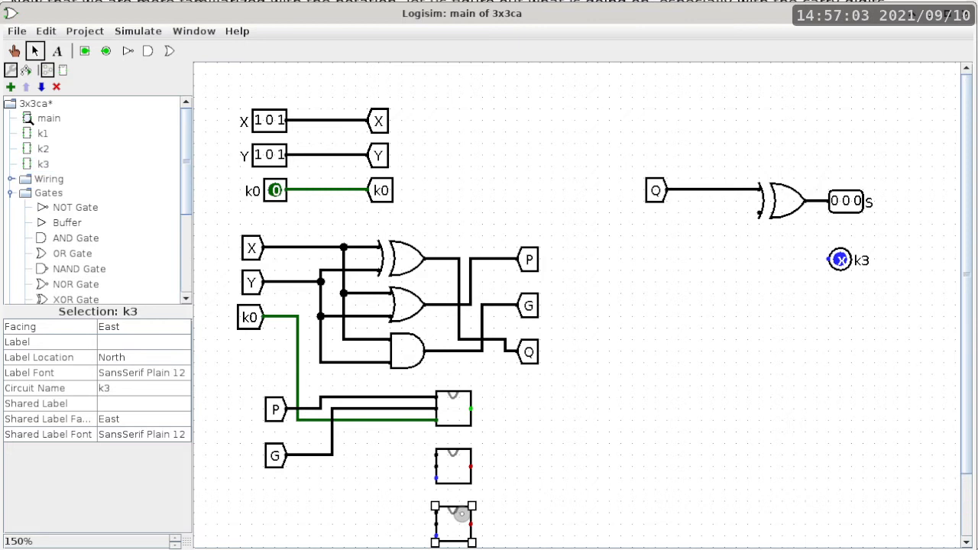
pyautogui.moveTo(449, 432)
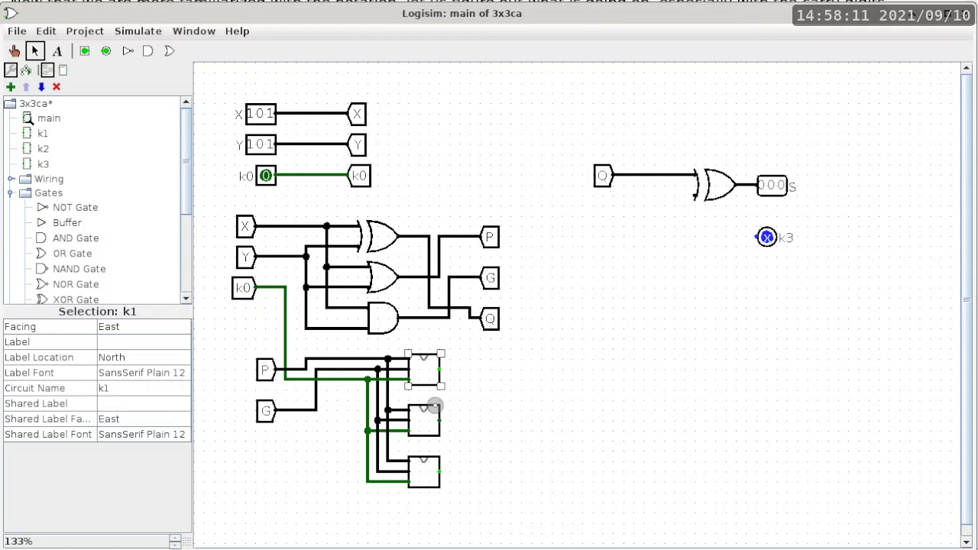
pyautogui.moveTo(441, 370)
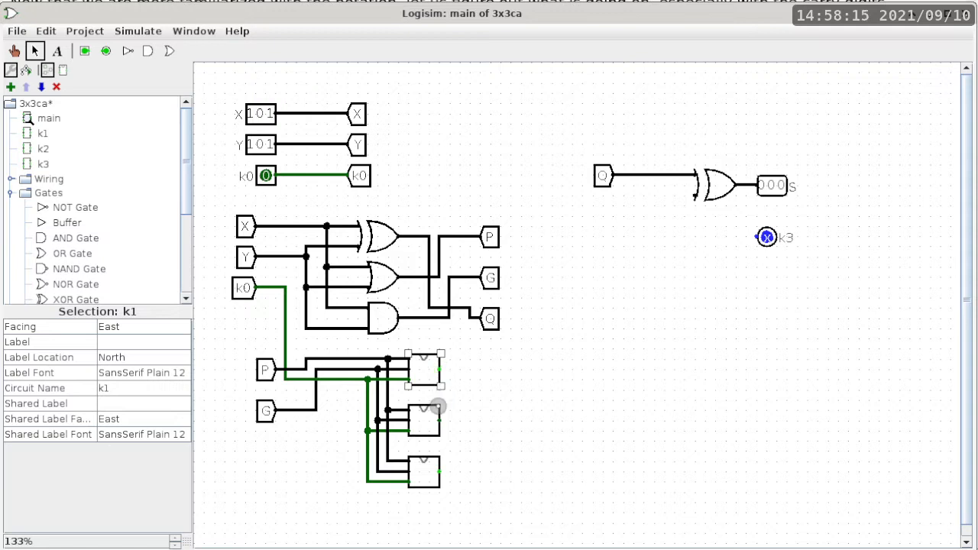
pyautogui.moveTo(424, 420)
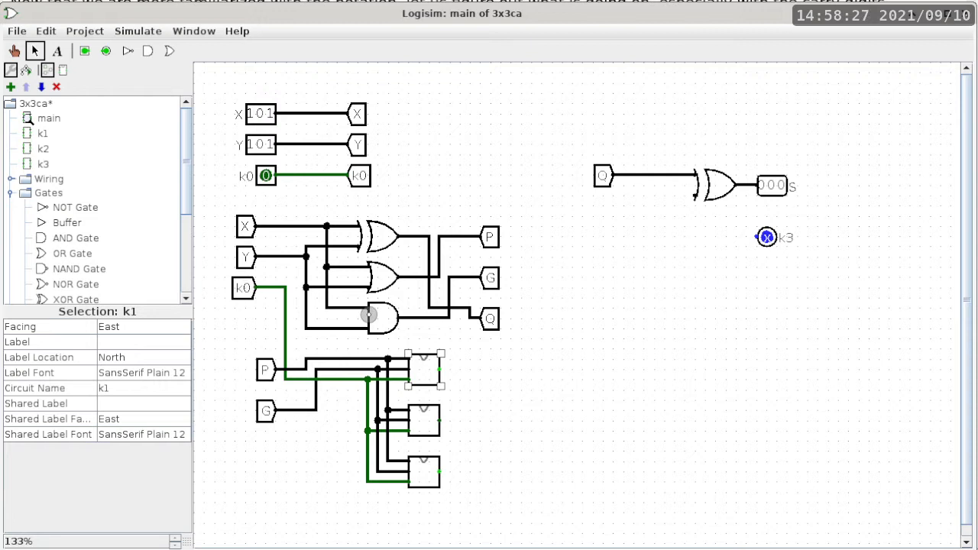
pyautogui.moveTo(391, 334)
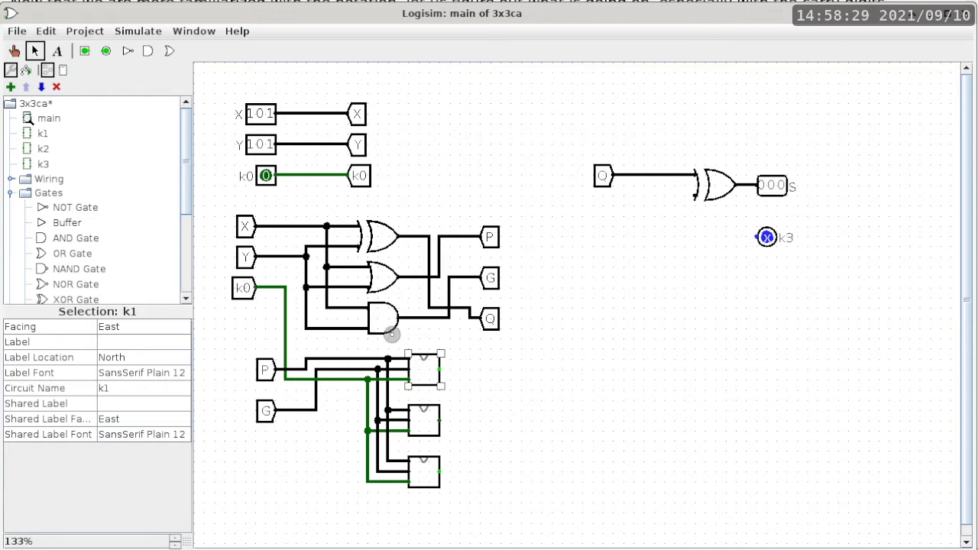
pyautogui.moveTo(445, 416)
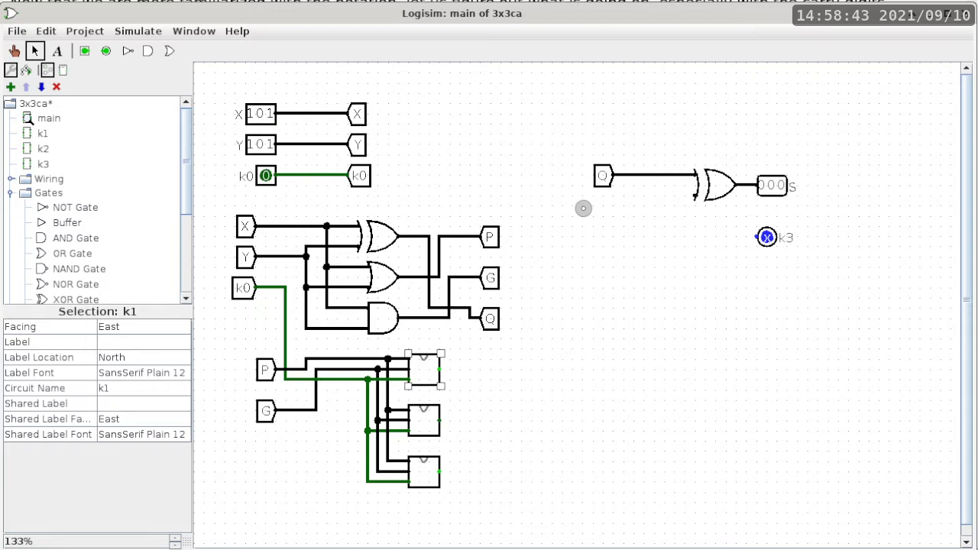
pyautogui.moveTo(447, 365)
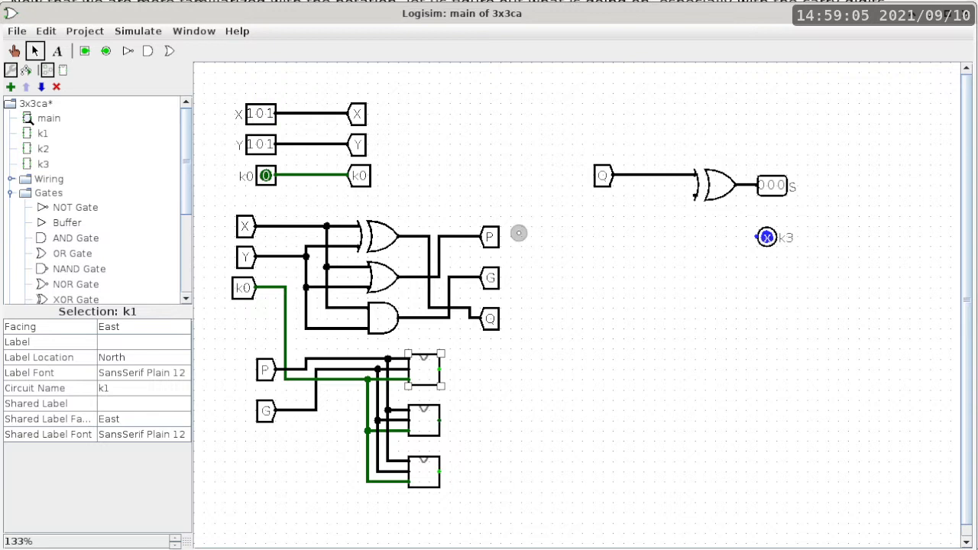
pyautogui.moveTo(75, 206)
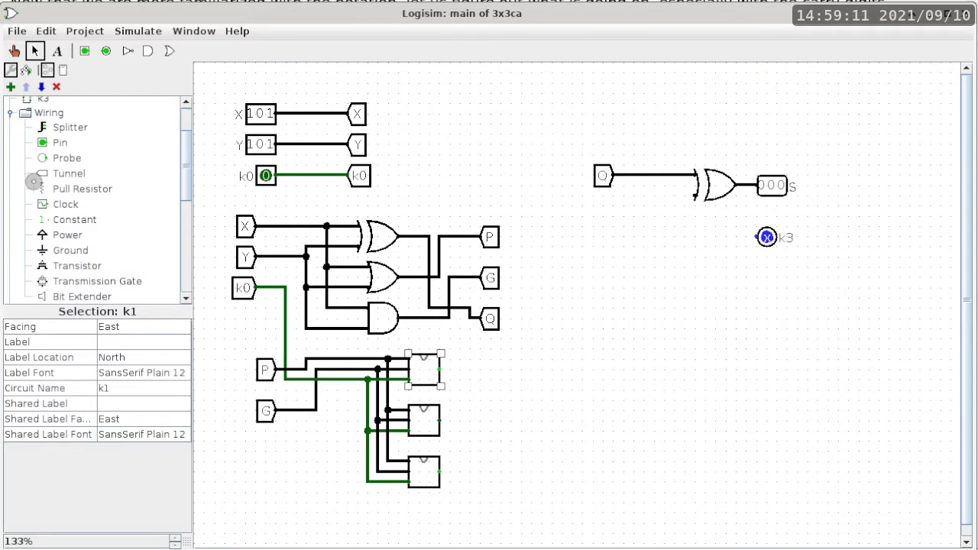
pyautogui.moveTo(69, 127)
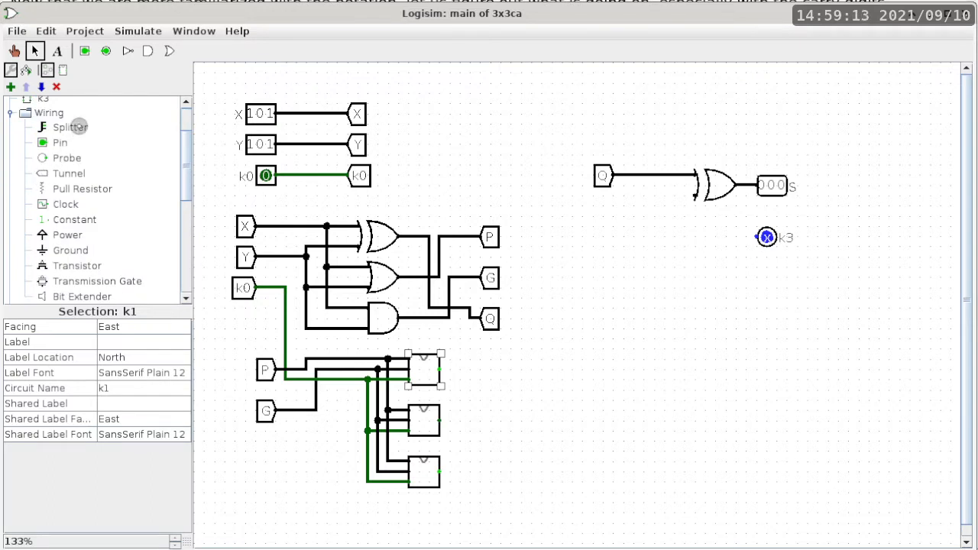
# Add a splitter with 3-bit input, fan out 3, facing west.
pyautogui.click(70, 127)
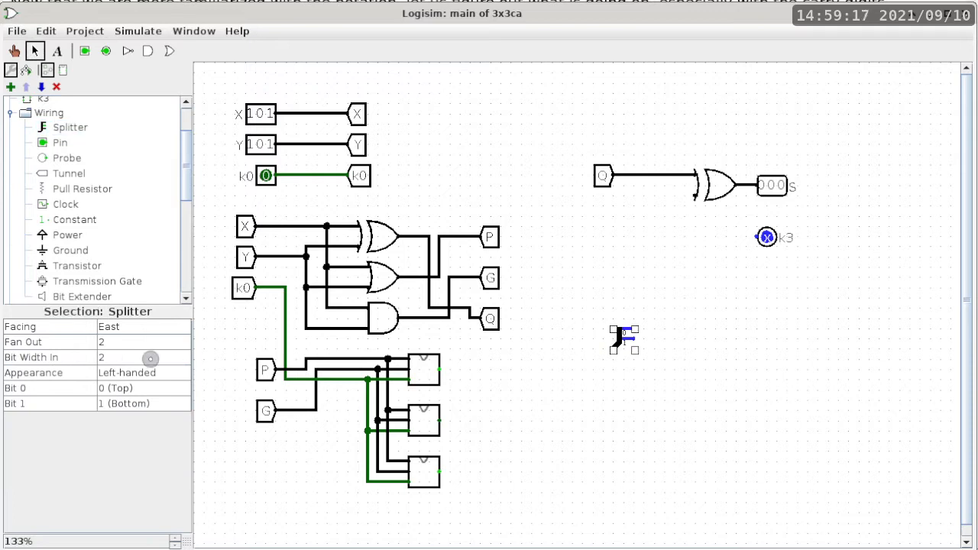
pyautogui.moveTo(612, 369)
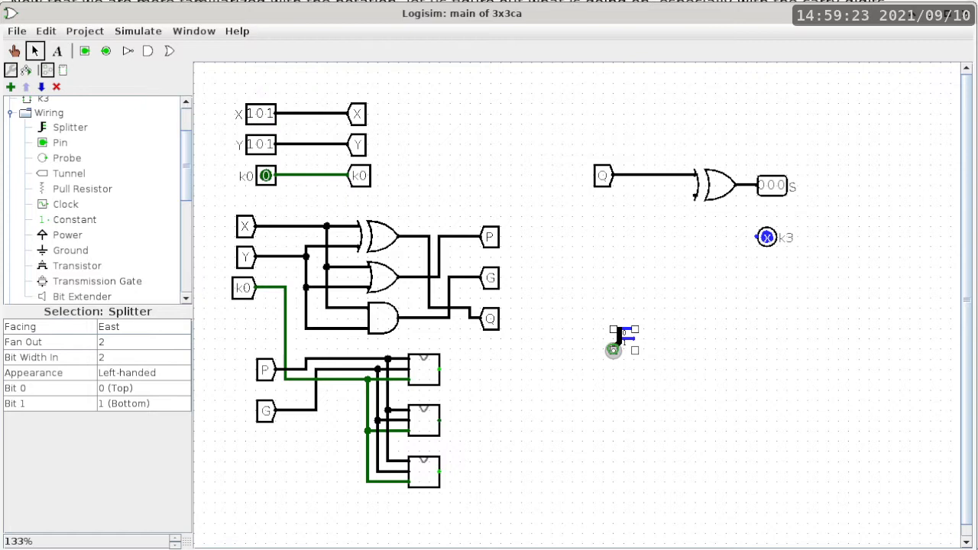
pyautogui.moveTo(615, 349)
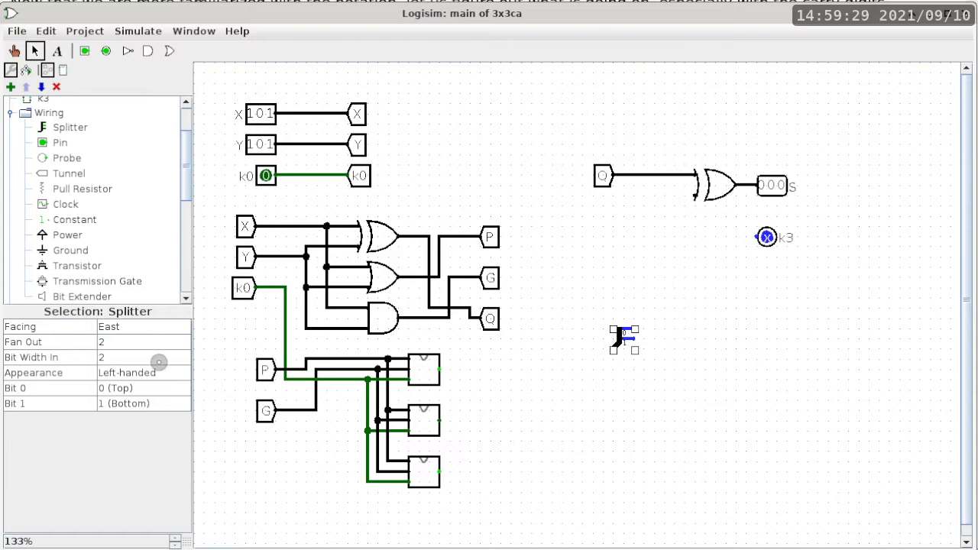
pyautogui.click(143, 357)
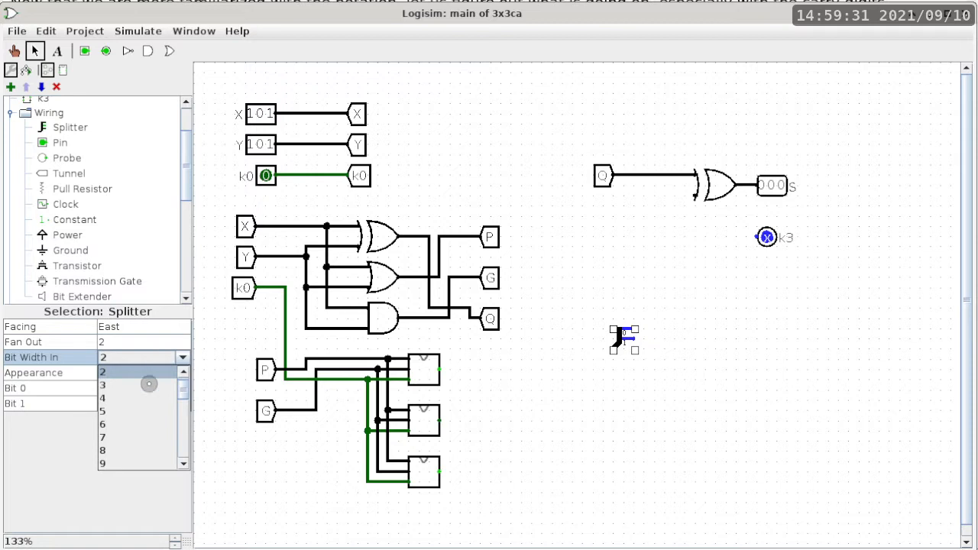
pyautogui.click(102, 385)
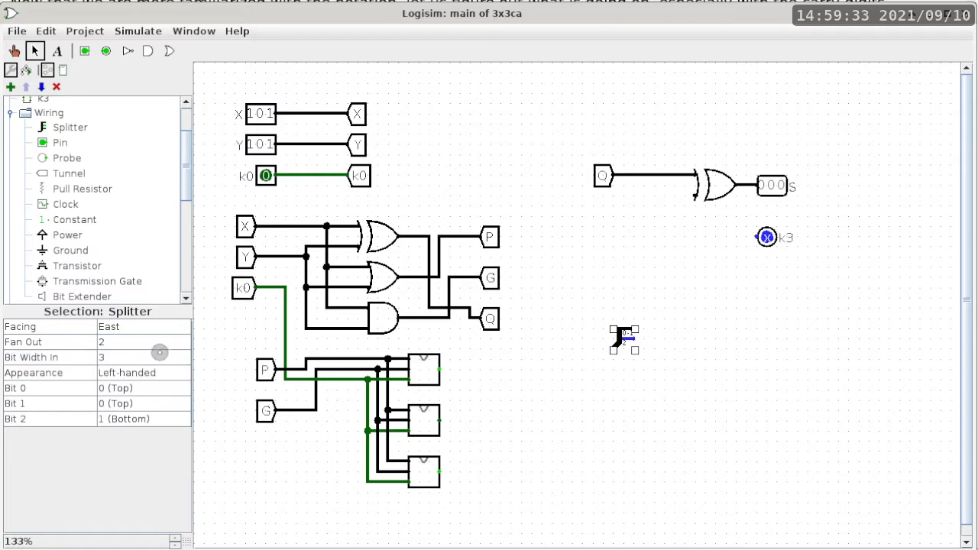
pyautogui.click(182, 342)
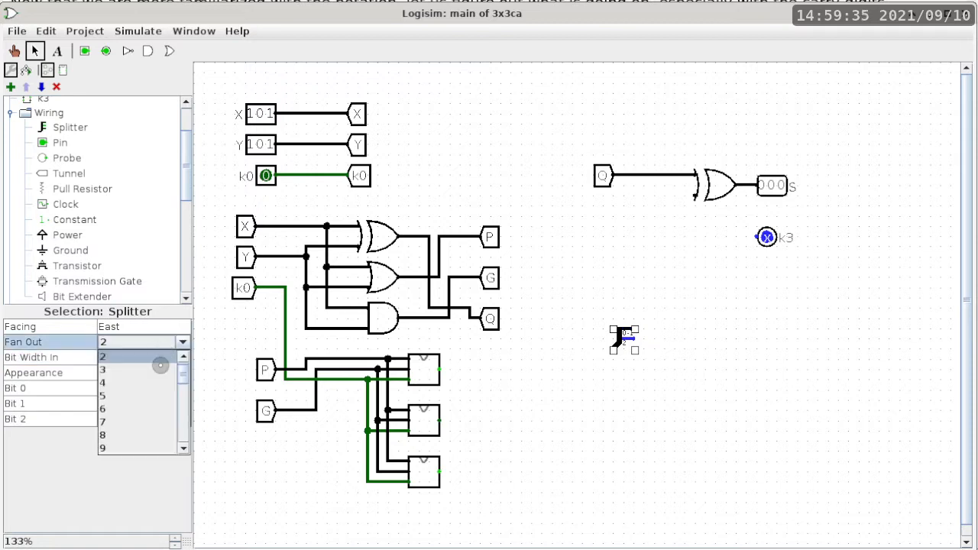
pyautogui.click(102, 357)
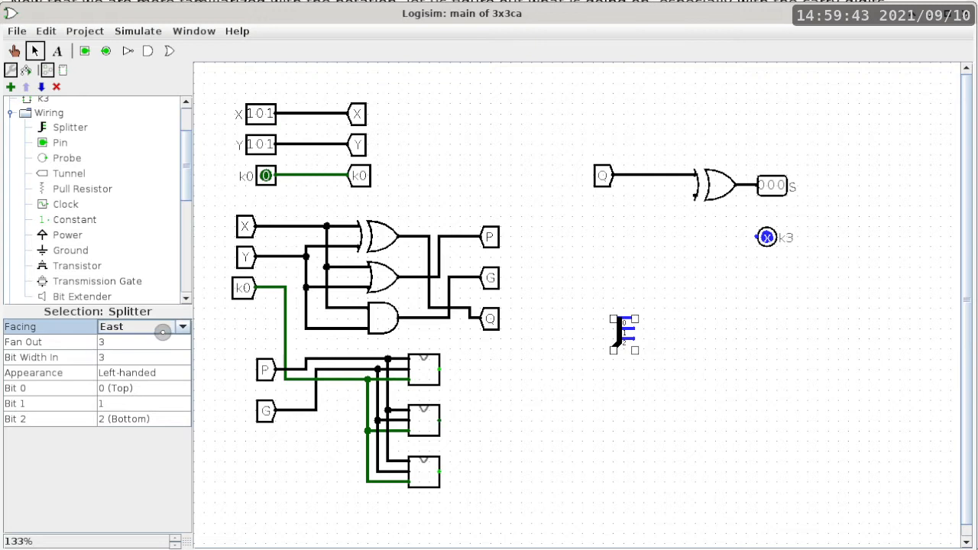
pyautogui.click(182, 326)
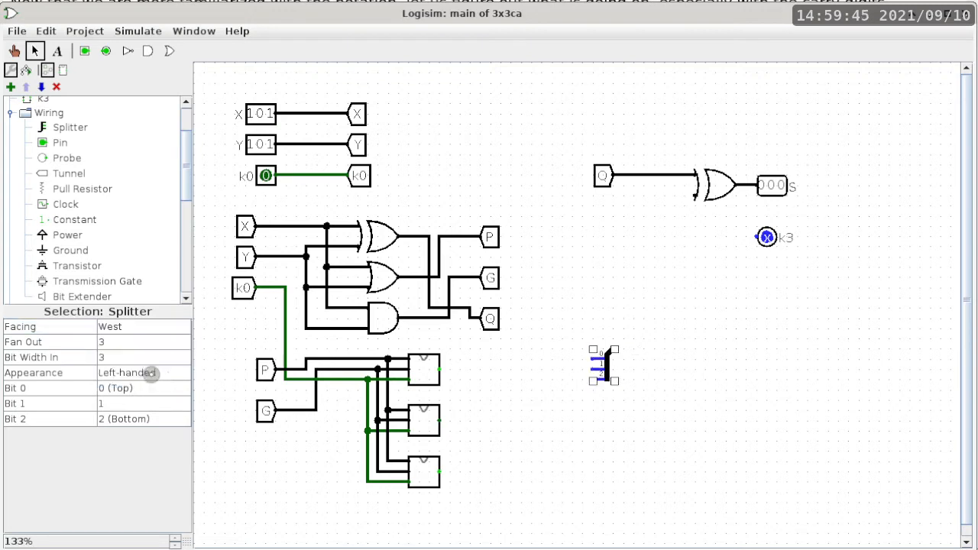
pyautogui.moveTo(528, 399)
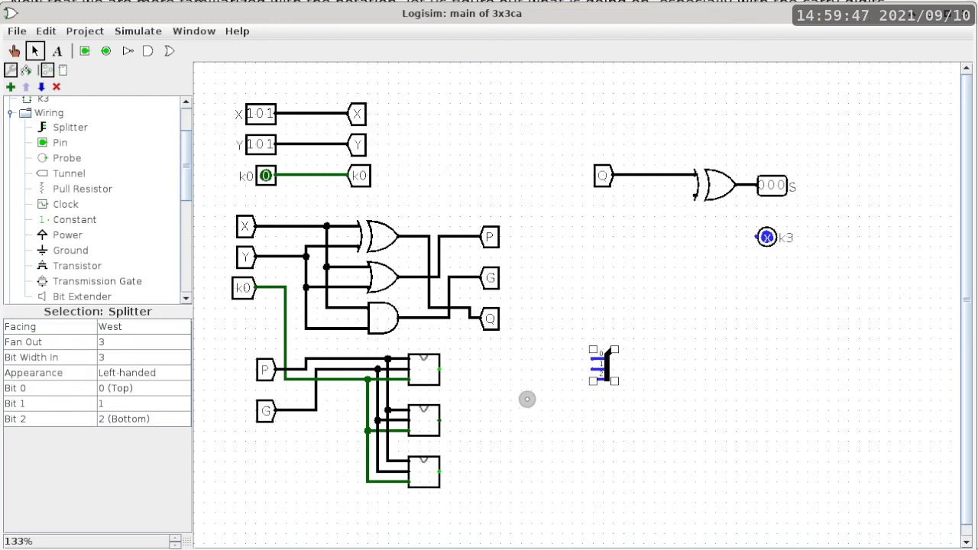
pyautogui.moveTo(584, 391)
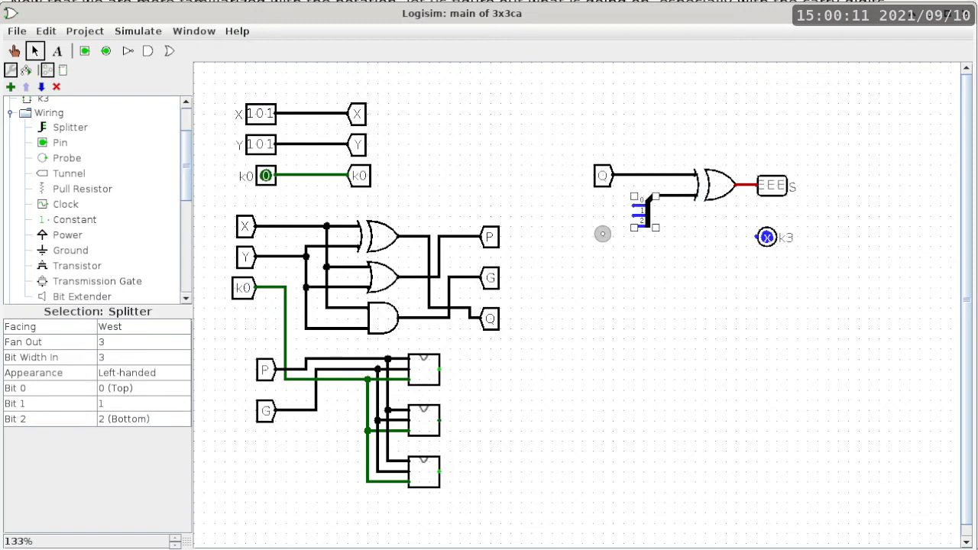
pyautogui.moveTo(287, 339)
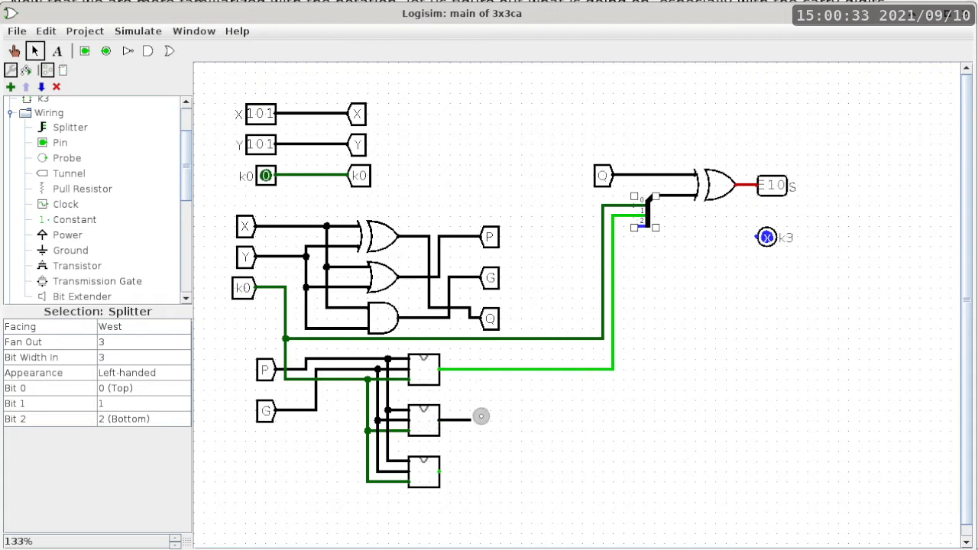
# Wire the second carry block to the splitter and the last carry output to k3.
pyautogui.moveTo(481, 415); pyautogui.dragTo(633, 327)
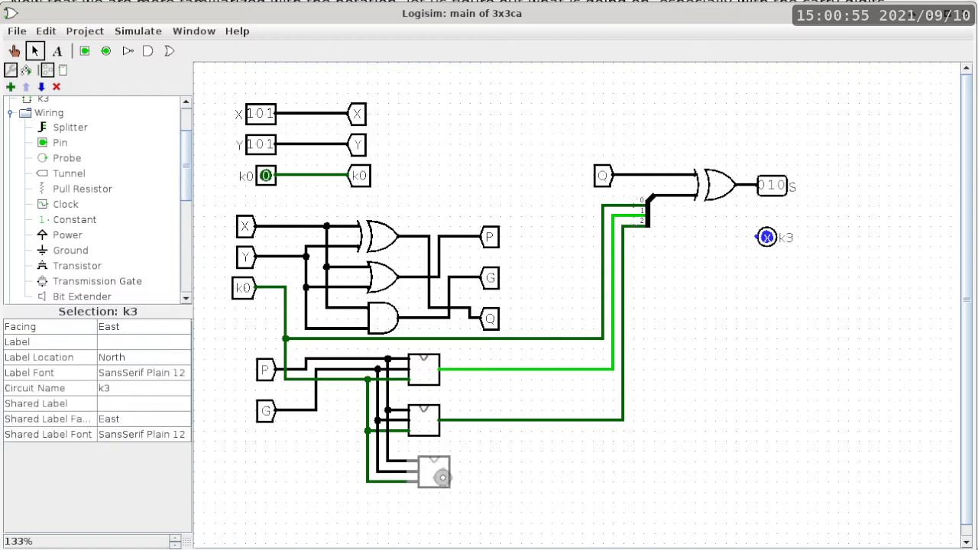
pyautogui.click(433, 472)
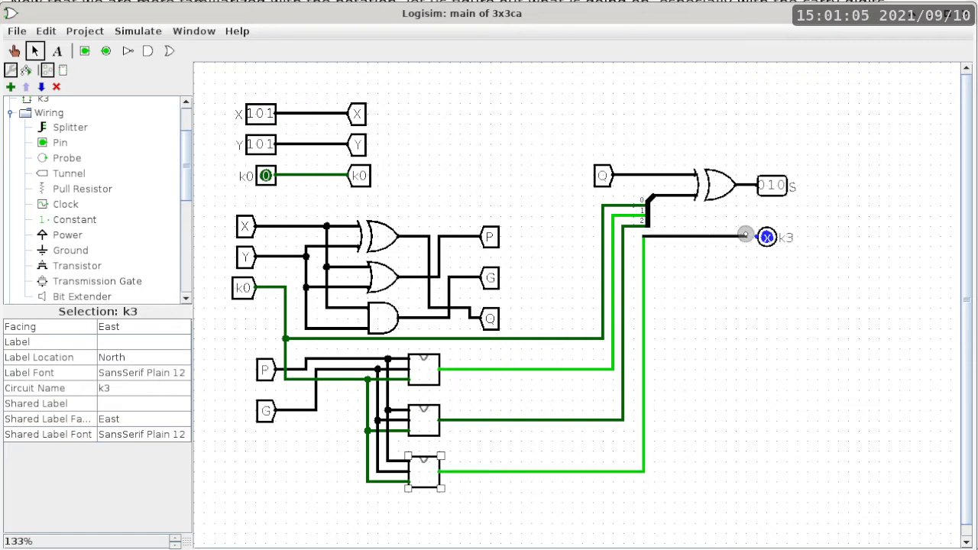
pyautogui.click(766, 237)
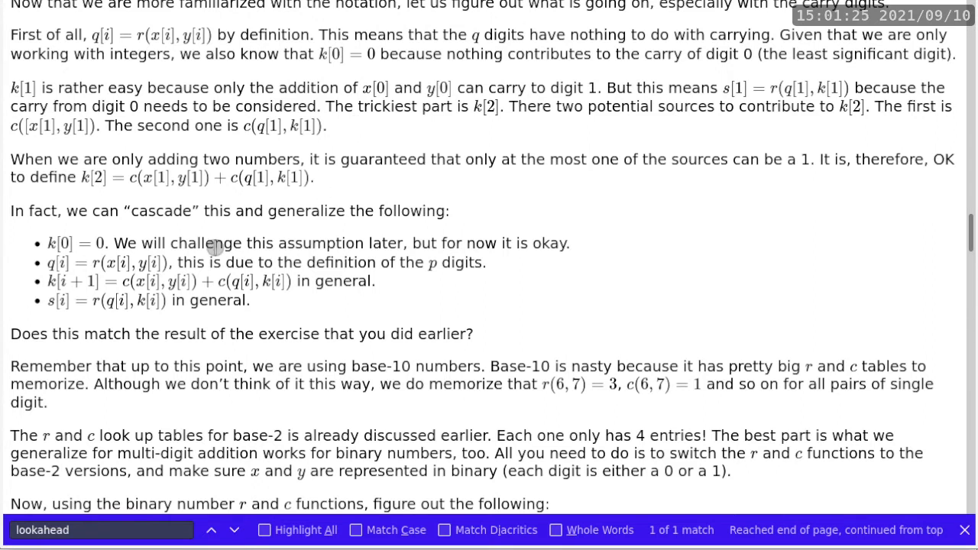
pyautogui.moveTo(123, 318)
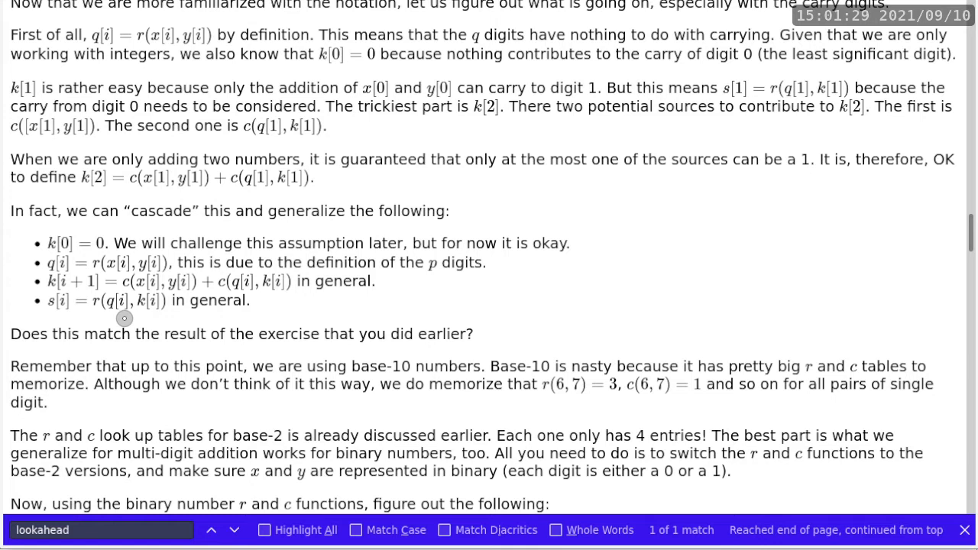
pyautogui.moveTo(142, 315)
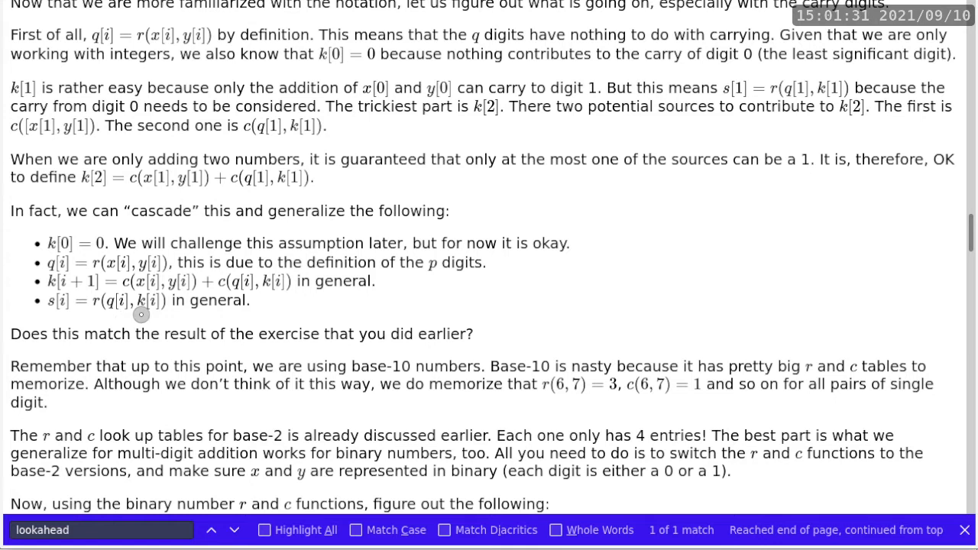
pyautogui.moveTo(222, 299)
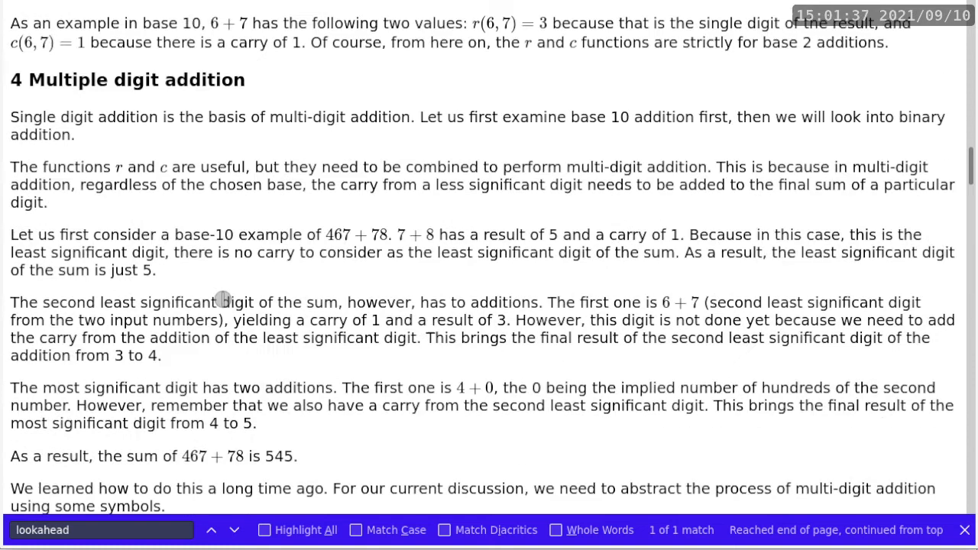
# Scroll the course notes down to section 5.1, the 3-bit adder exercise.
pyautogui.scroll(-3)
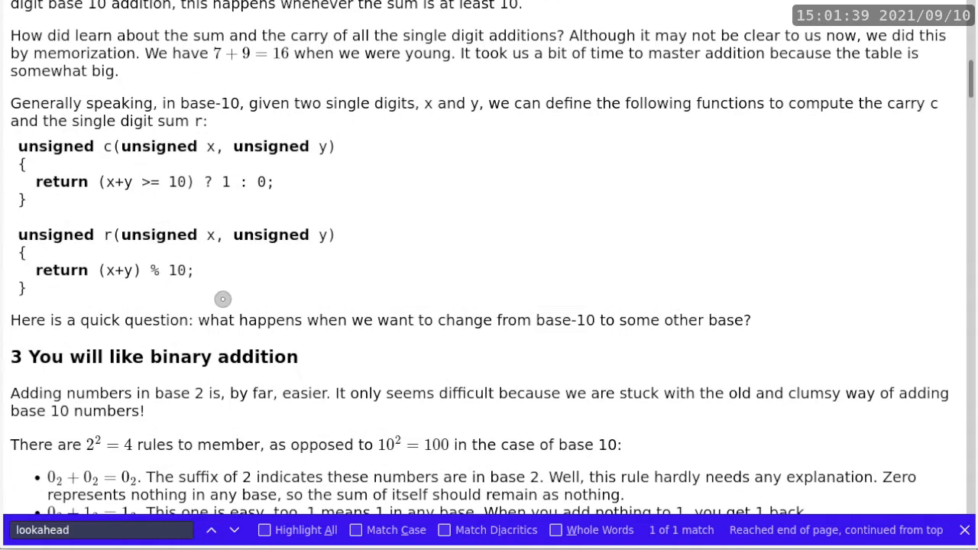
pyautogui.moveTo(177, 243)
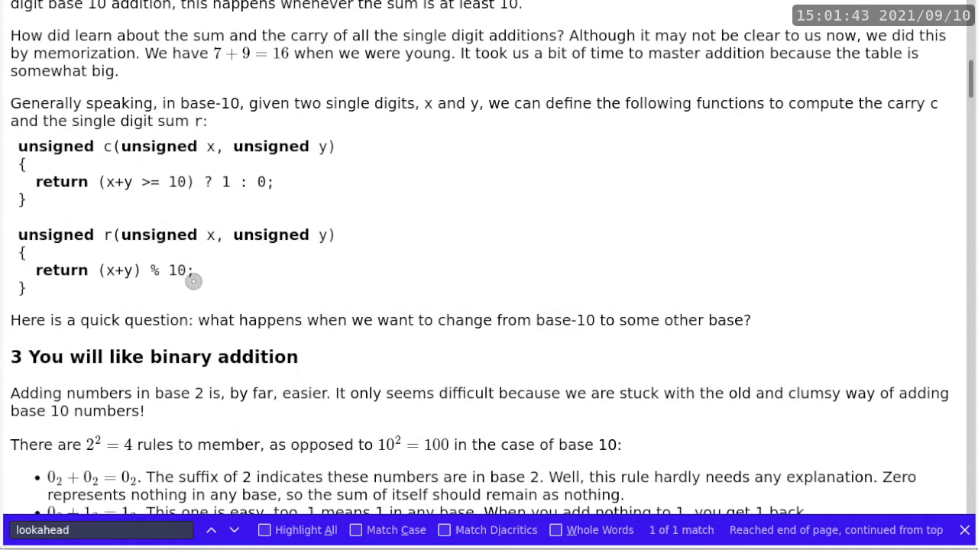
pyautogui.moveTo(268, 274)
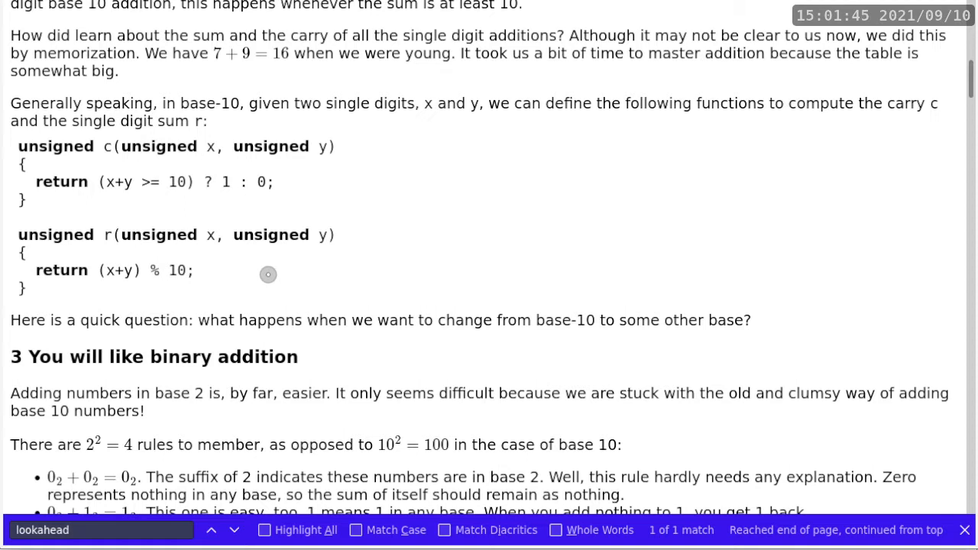
pyautogui.scroll(-3)
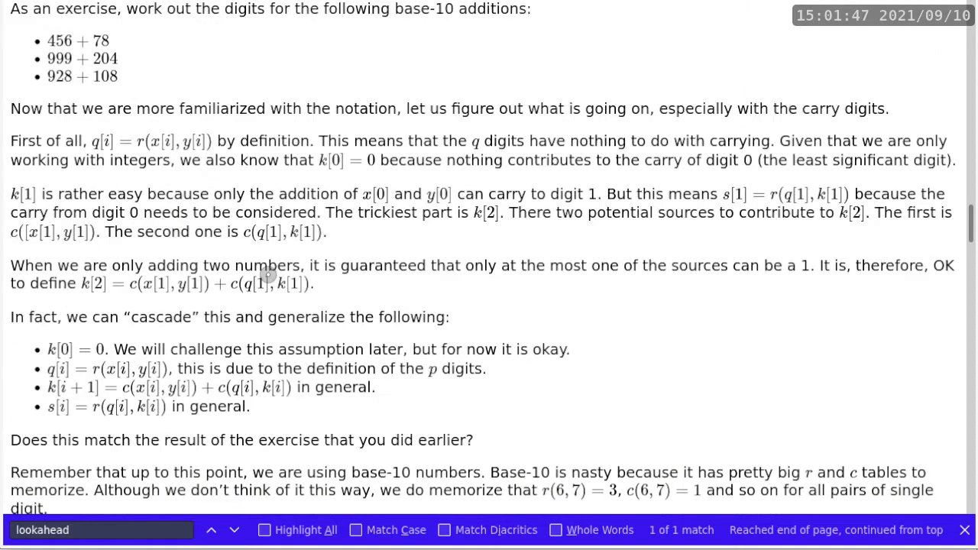
pyautogui.scroll(-3)
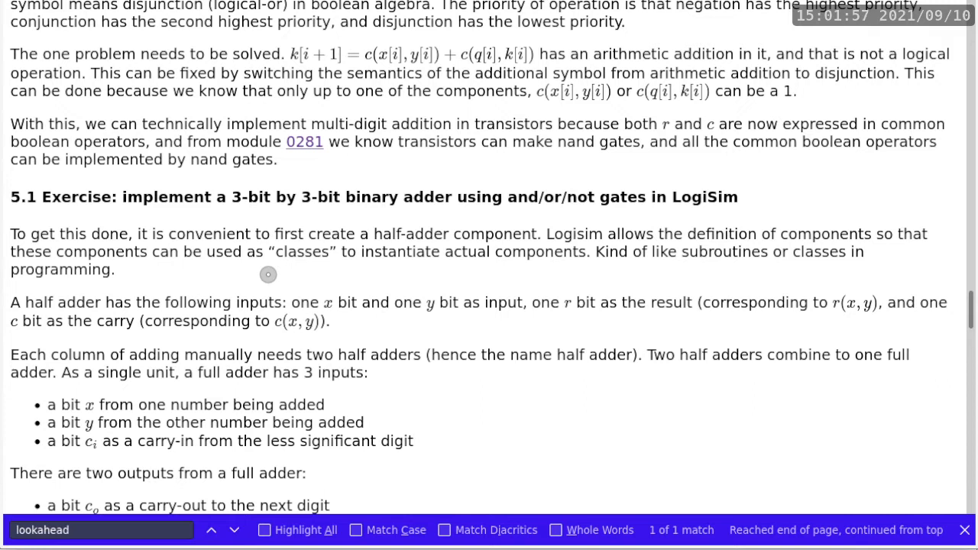
pyautogui.moveTo(300, 268)
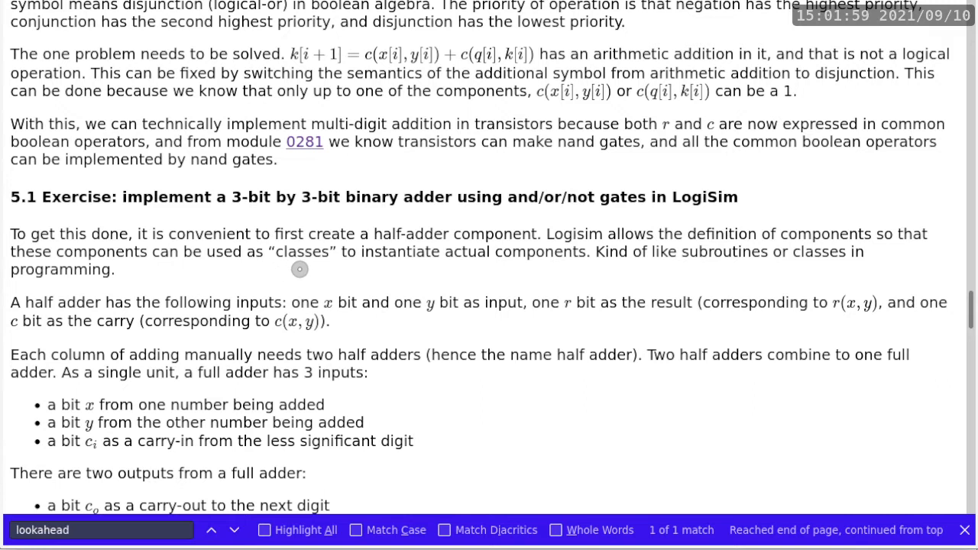
pyautogui.moveTo(330, 256)
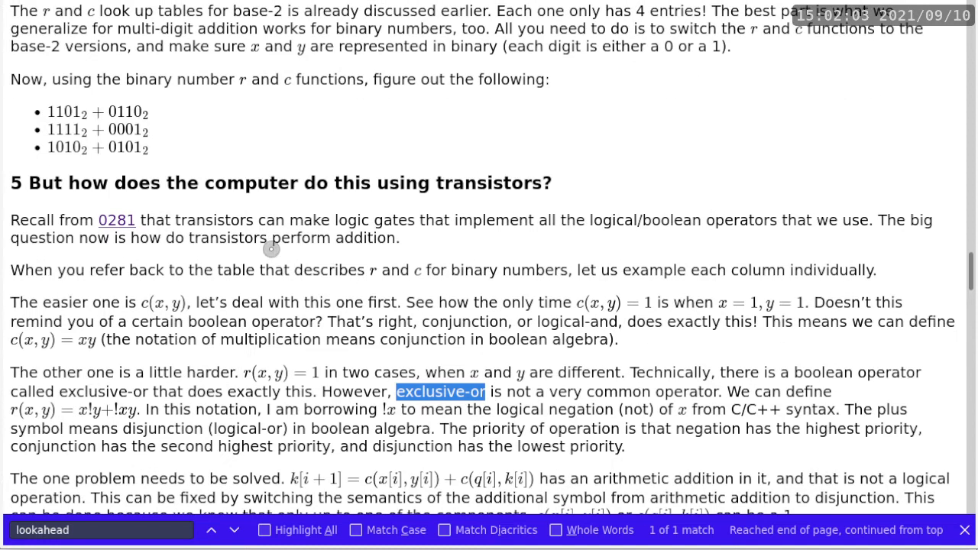
pyautogui.moveTo(325, 207)
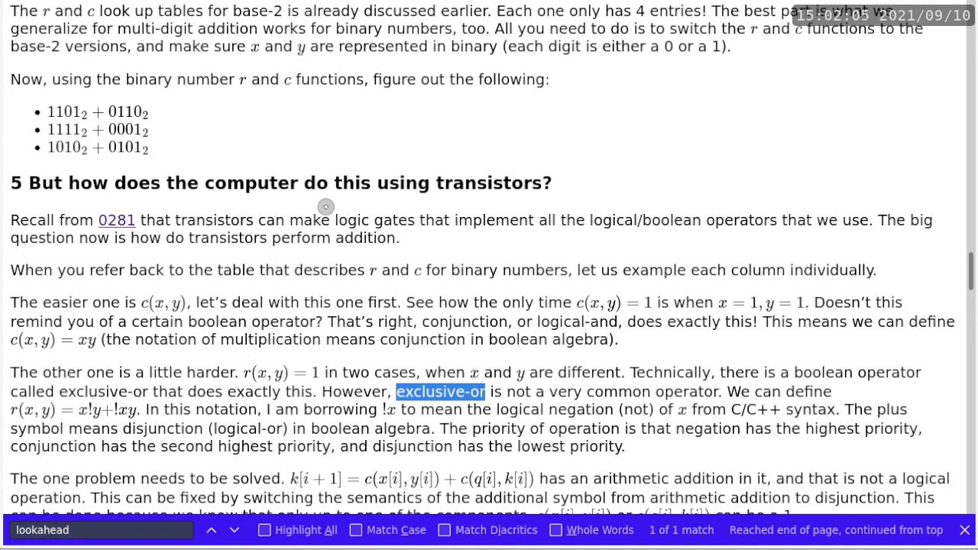
pyautogui.moveTo(378, 278)
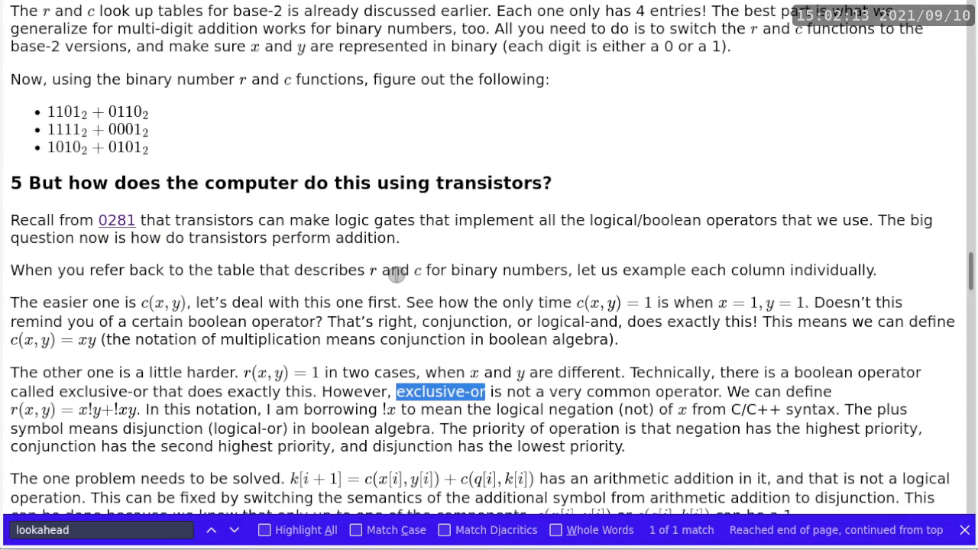
pyautogui.moveTo(395, 320)
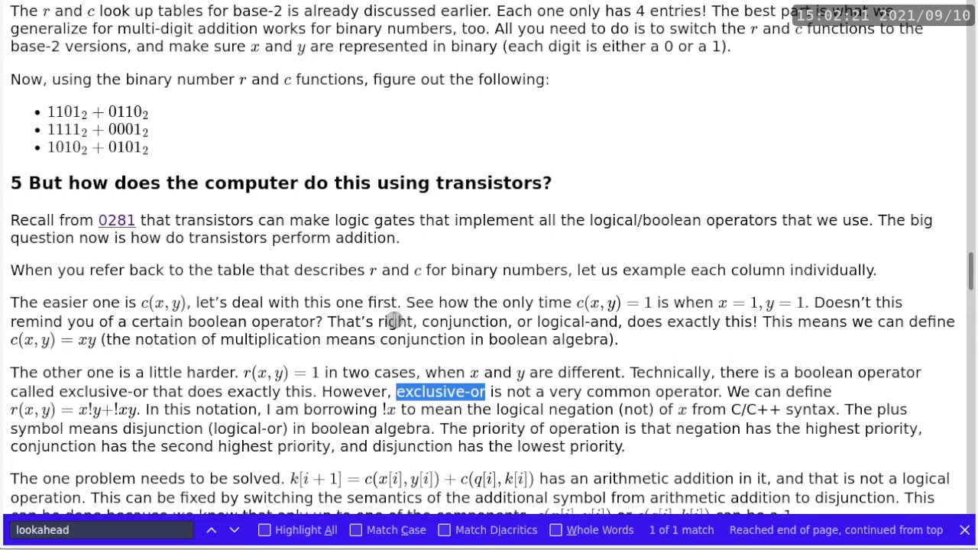
pyautogui.moveTo(71, 374)
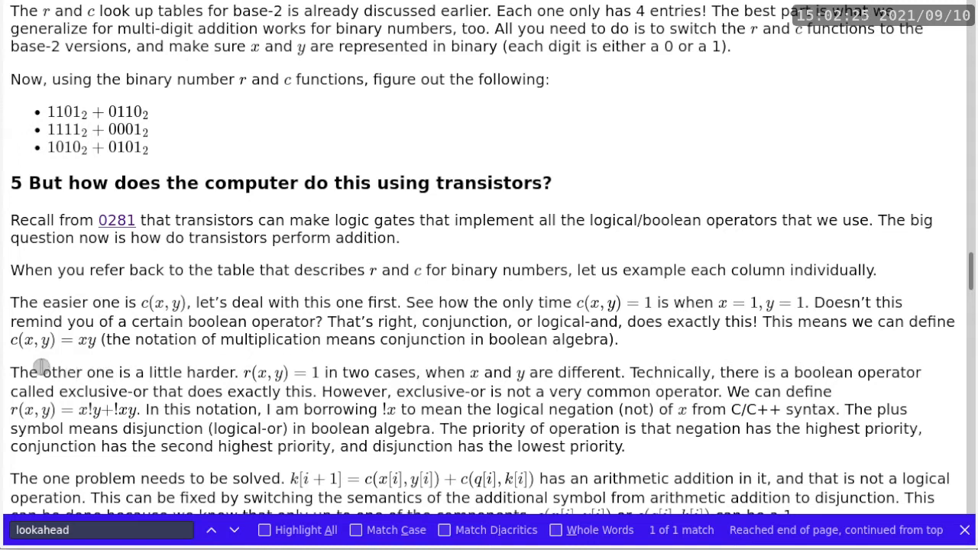
# Highlight the exclusive-or paragraph in section 5, then deselect it.
pyautogui.moveTo(11, 373); pyautogui.dragTo(833, 392)
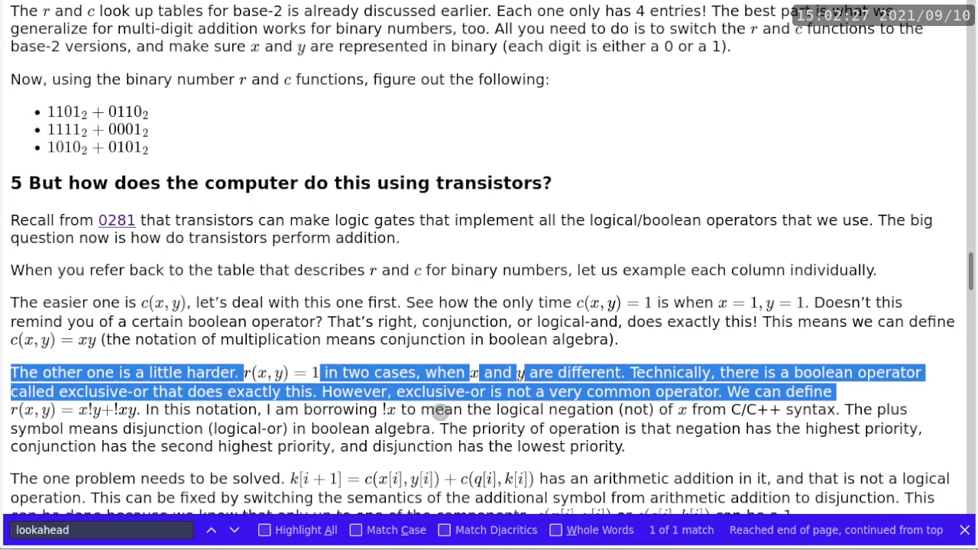
pyautogui.click(633, 446)
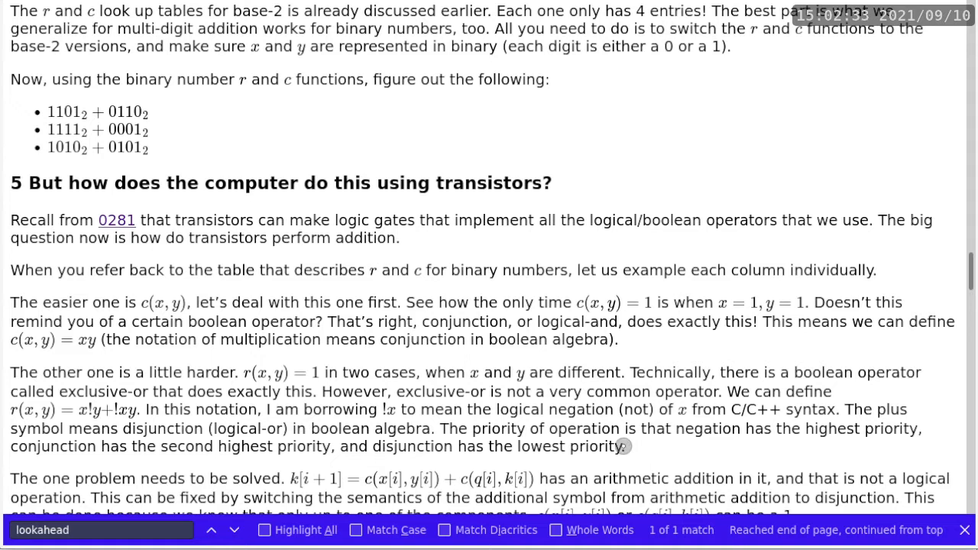
pyautogui.moveTo(267, 372)
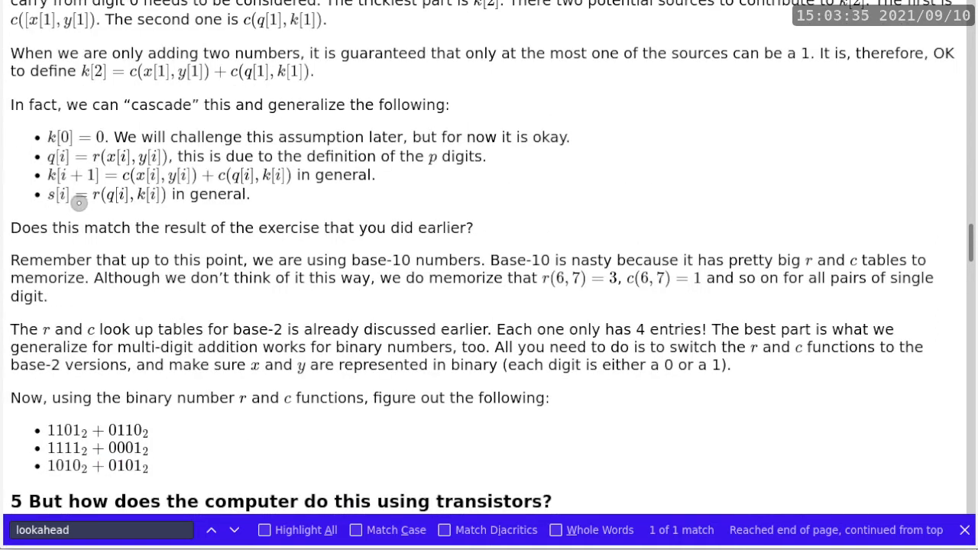
pyautogui.moveTo(96, 206)
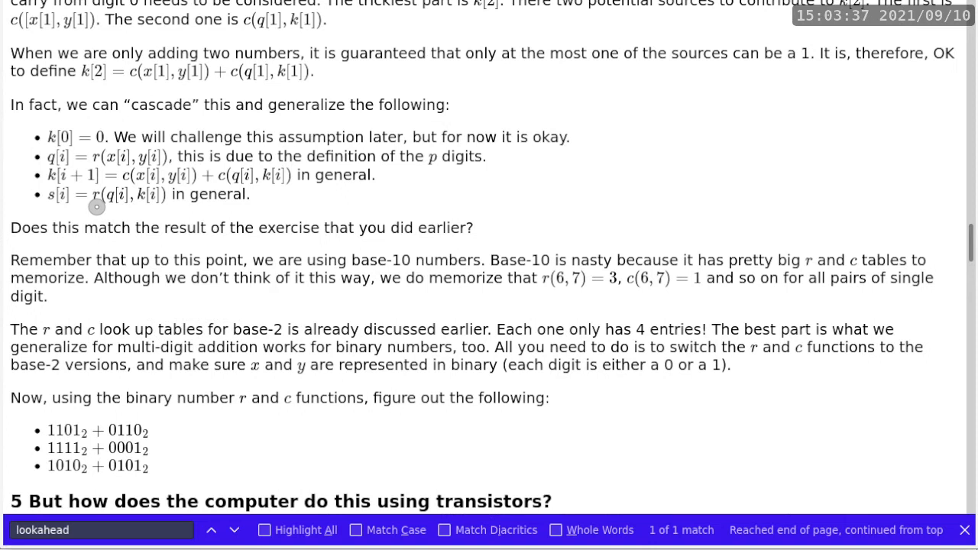
pyautogui.moveTo(132, 201)
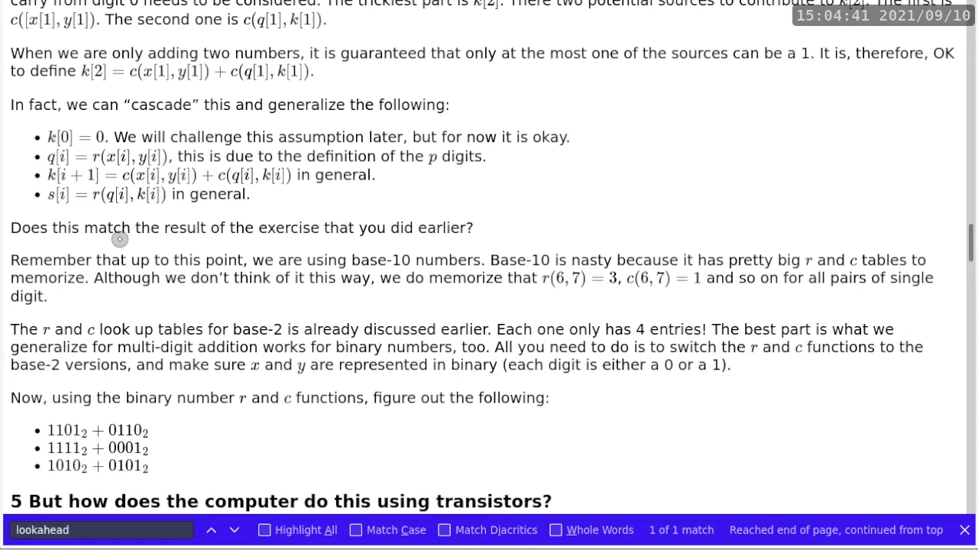
pyautogui.moveTo(184, 220)
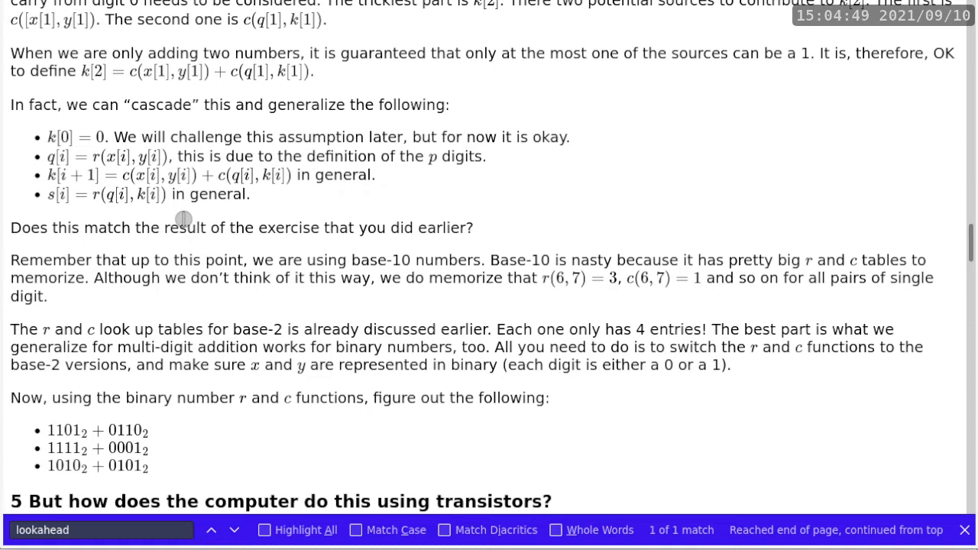
pyautogui.moveTo(196, 208)
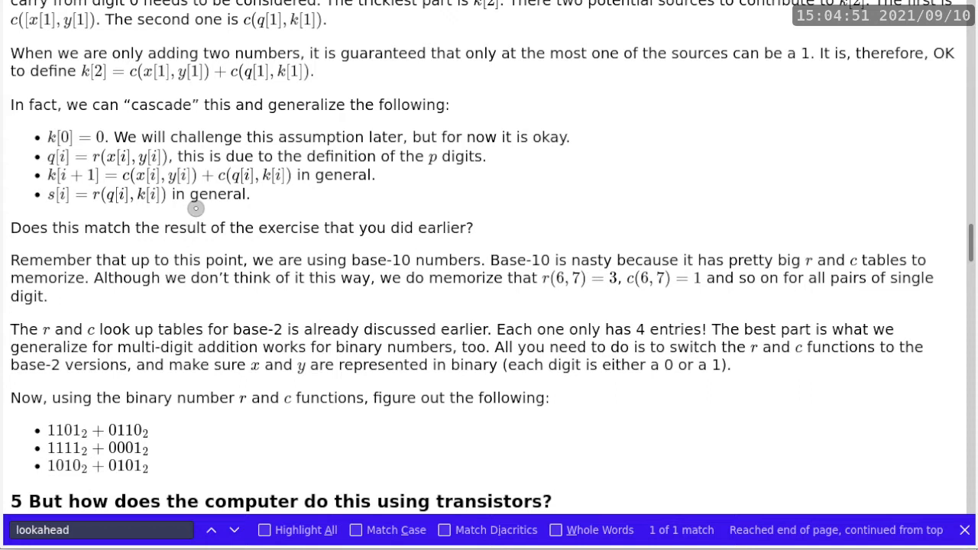
pyautogui.moveTo(200, 207)
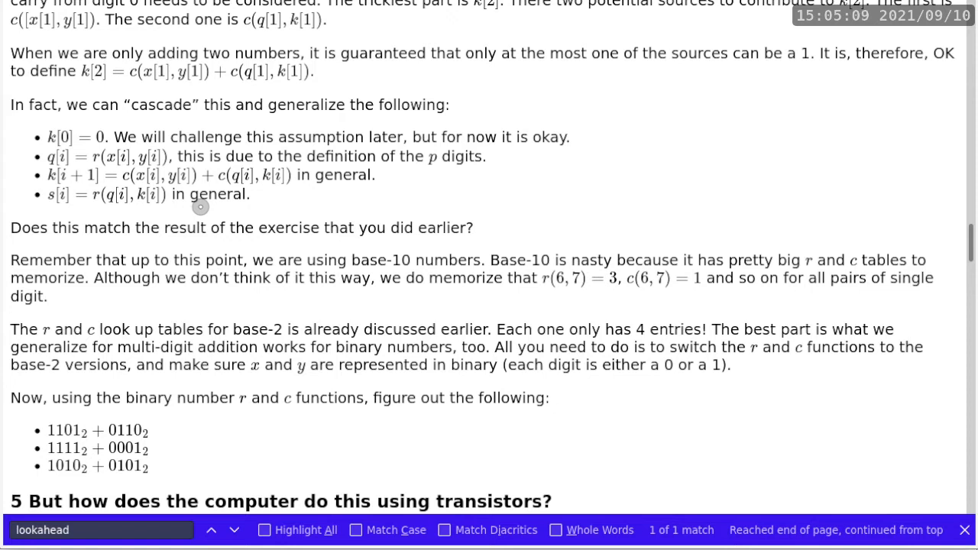
pyautogui.moveTo(218, 201)
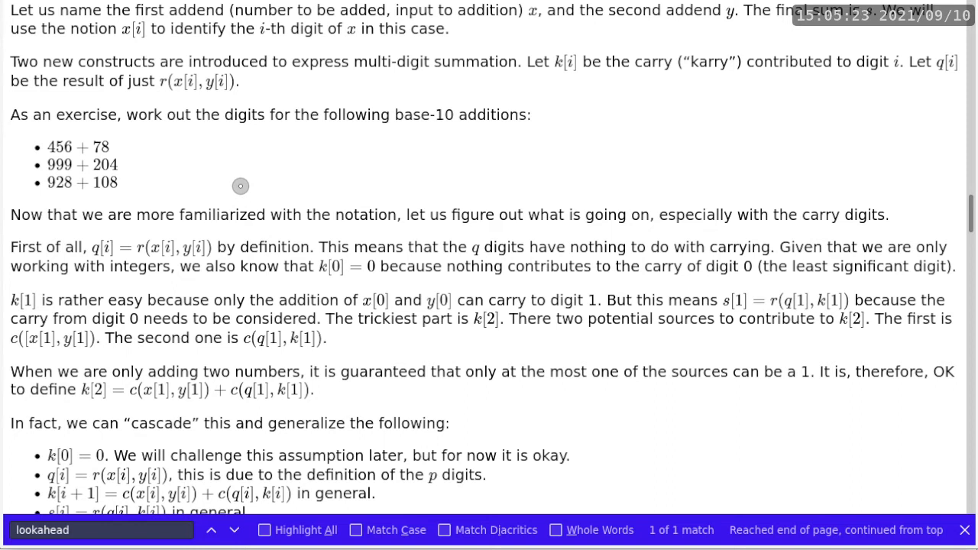
pyautogui.moveTo(113, 257)
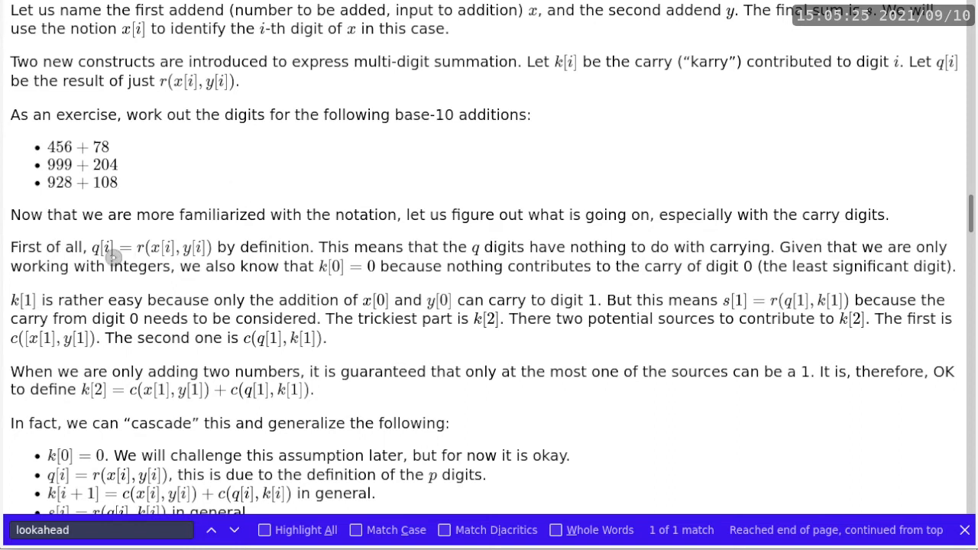
pyautogui.moveTo(227, 262)
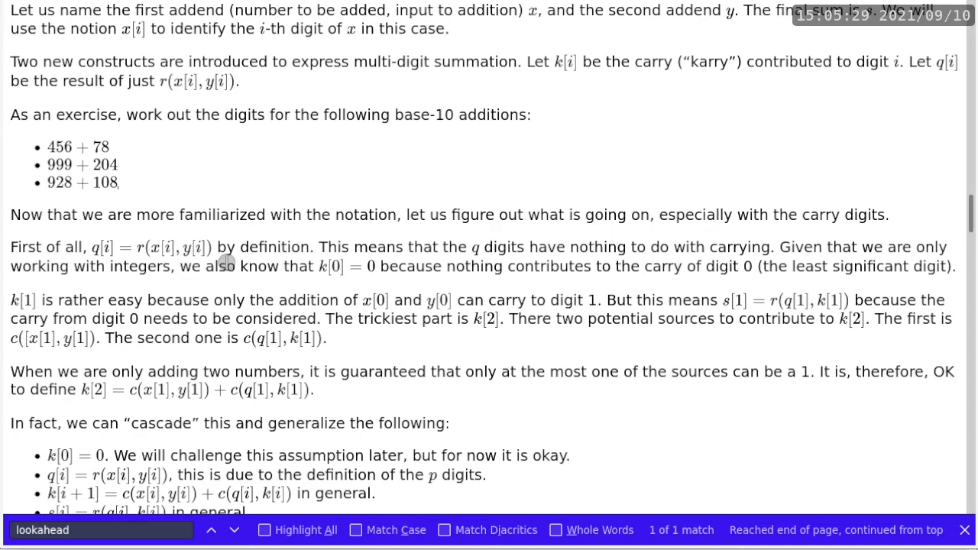
pyautogui.moveTo(150, 287)
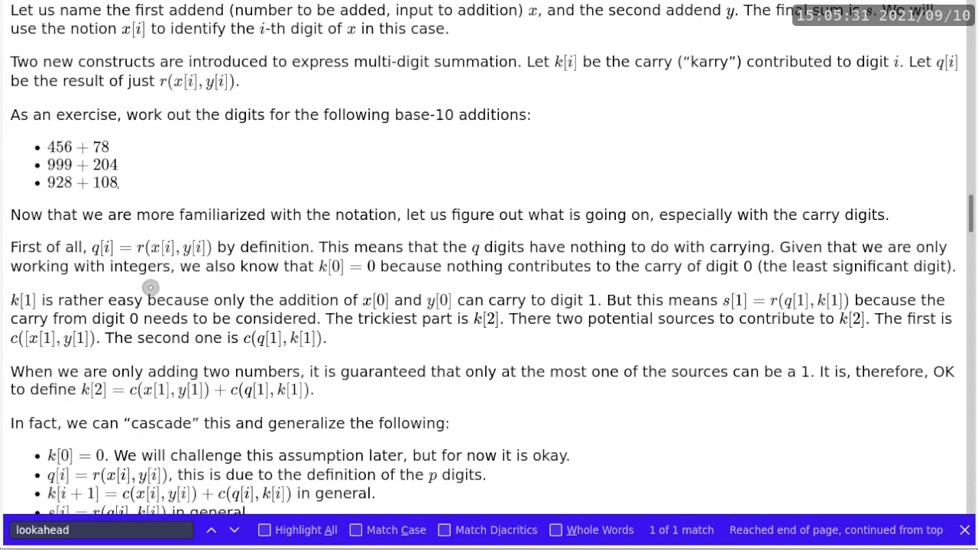
pyautogui.moveTo(145, 311)
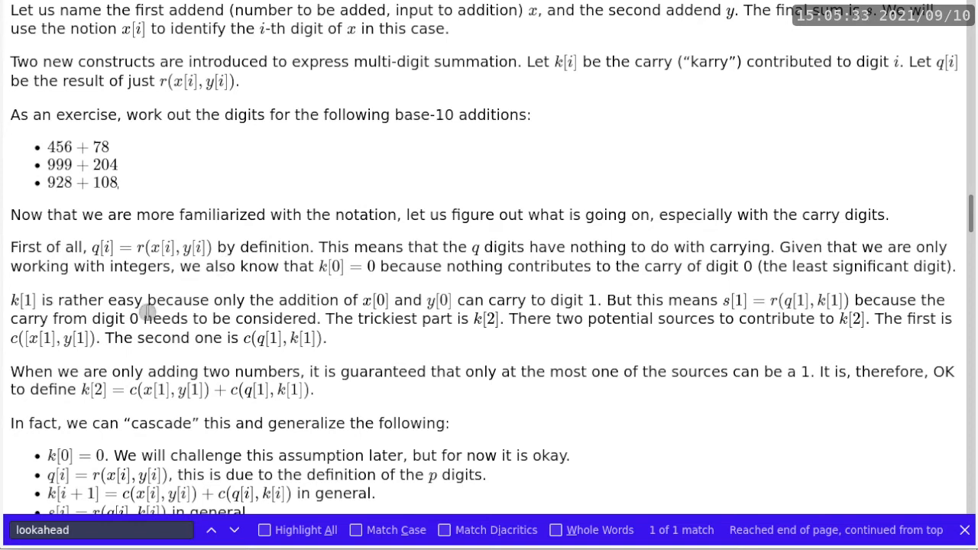
pyautogui.moveTo(382, 311)
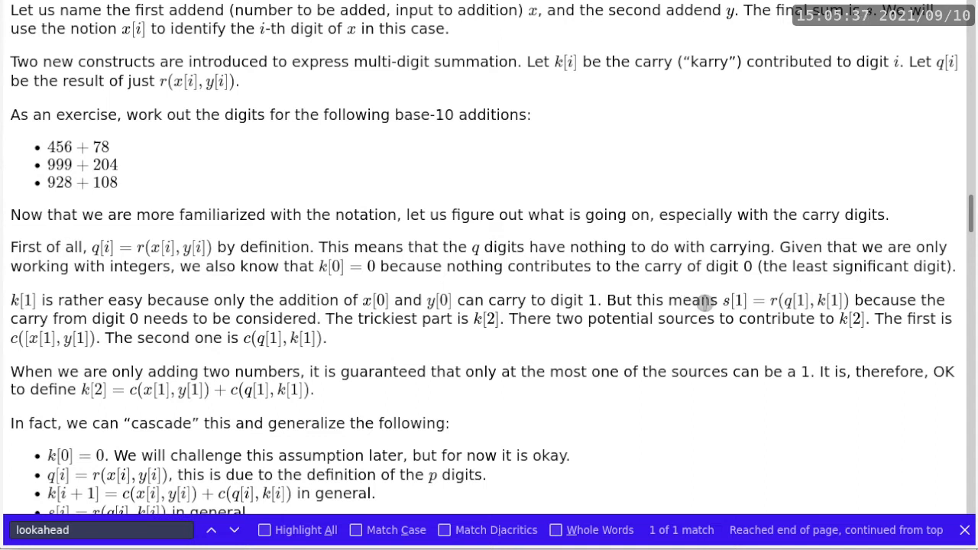
pyautogui.moveTo(374, 304)
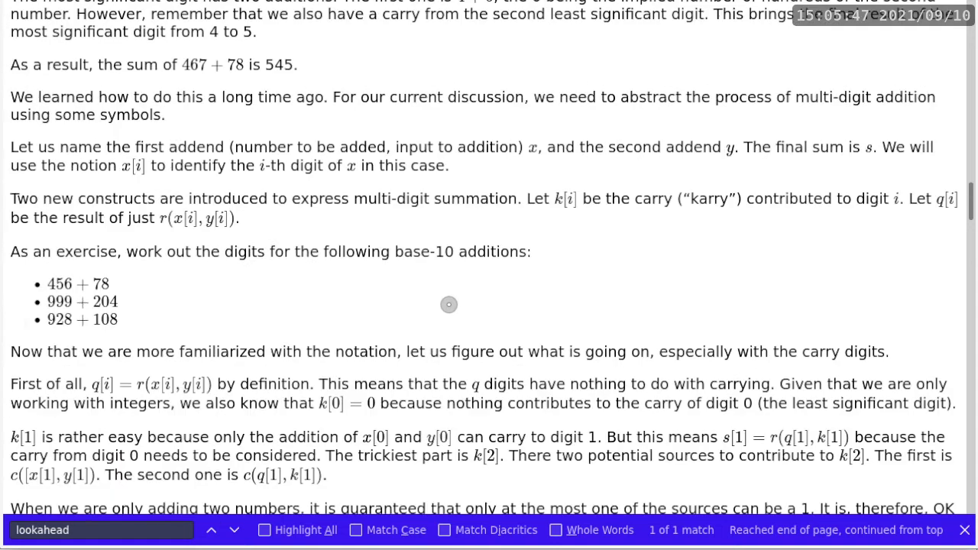
# Scroll the notes to view the k[i] and q[i] definitions and base-10 exercises.
pyautogui.scroll(-3)
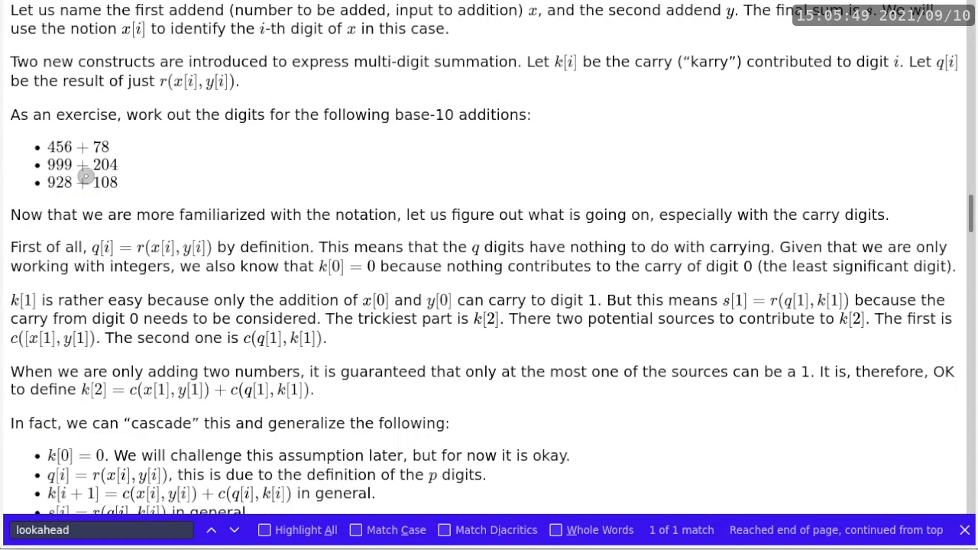
pyautogui.moveTo(46, 295)
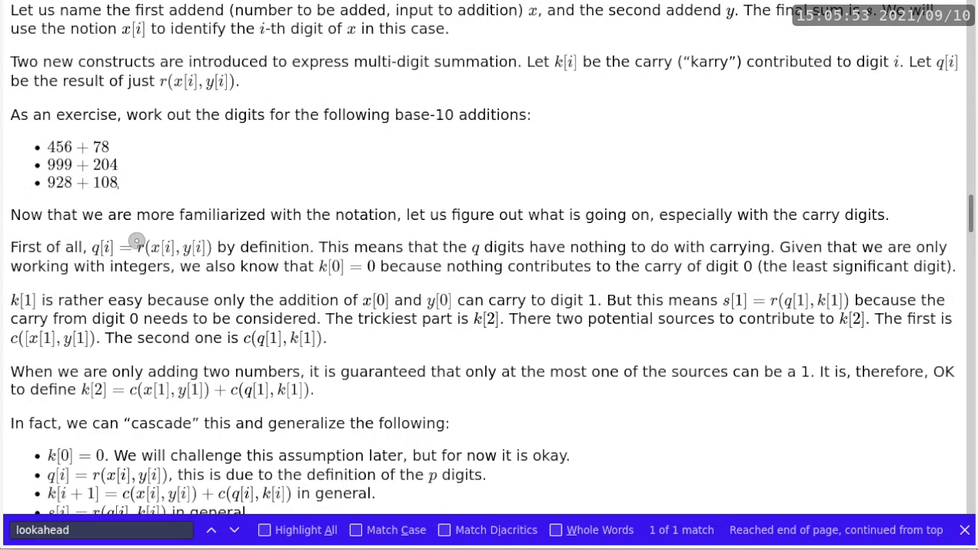
pyautogui.moveTo(119, 294)
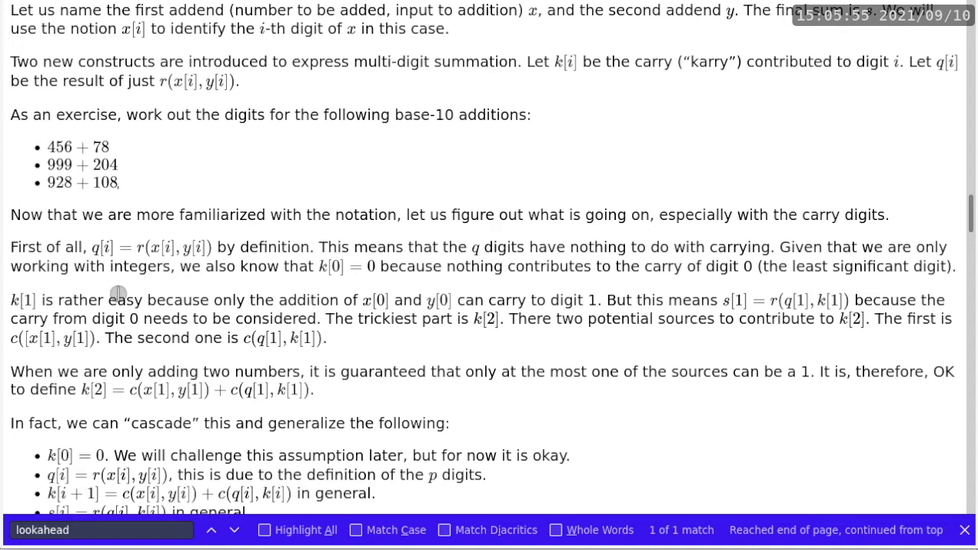
pyautogui.moveTo(419, 298)
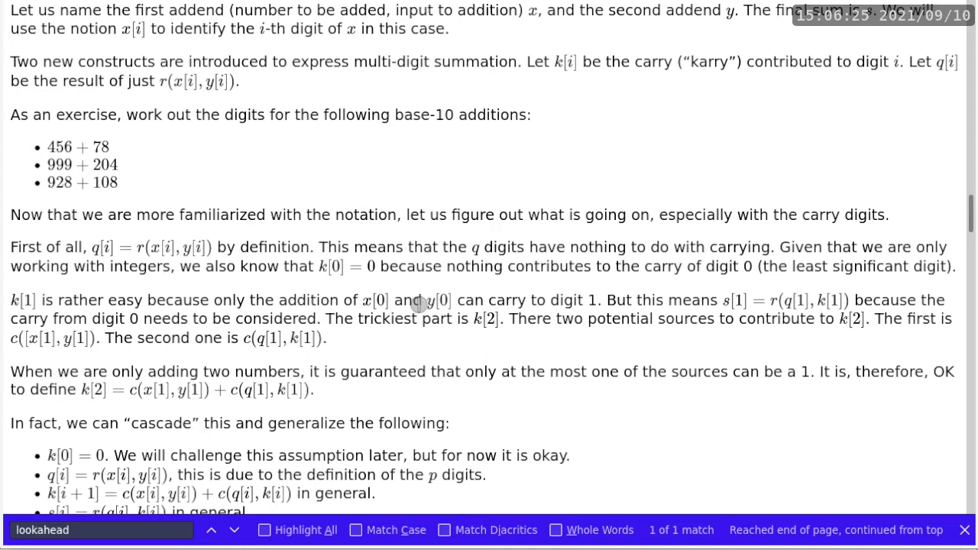
pyautogui.moveTo(416, 334)
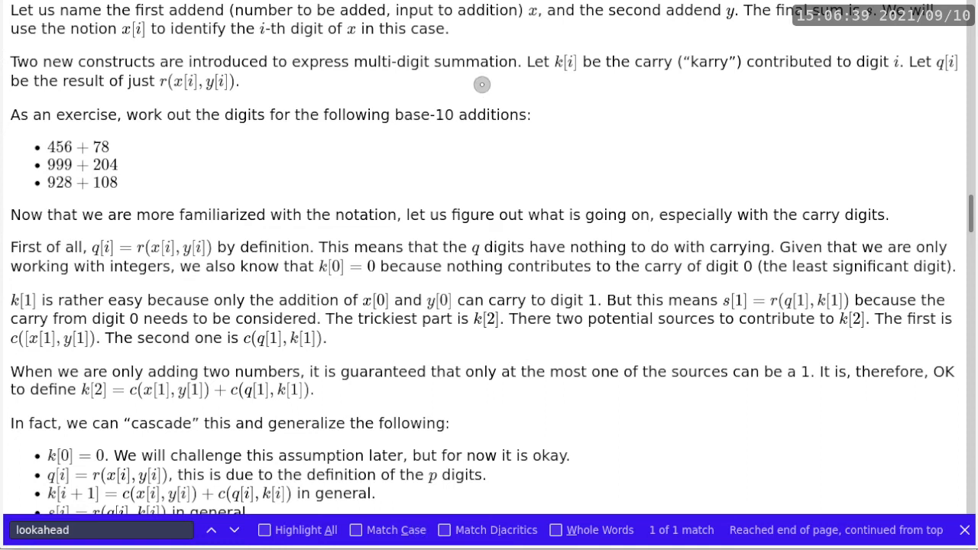
pyautogui.moveTo(479, 162)
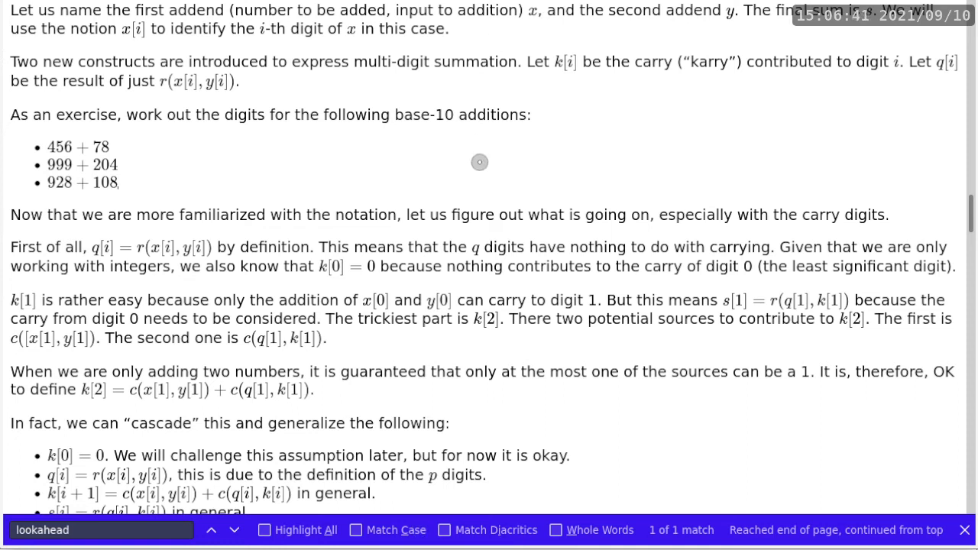